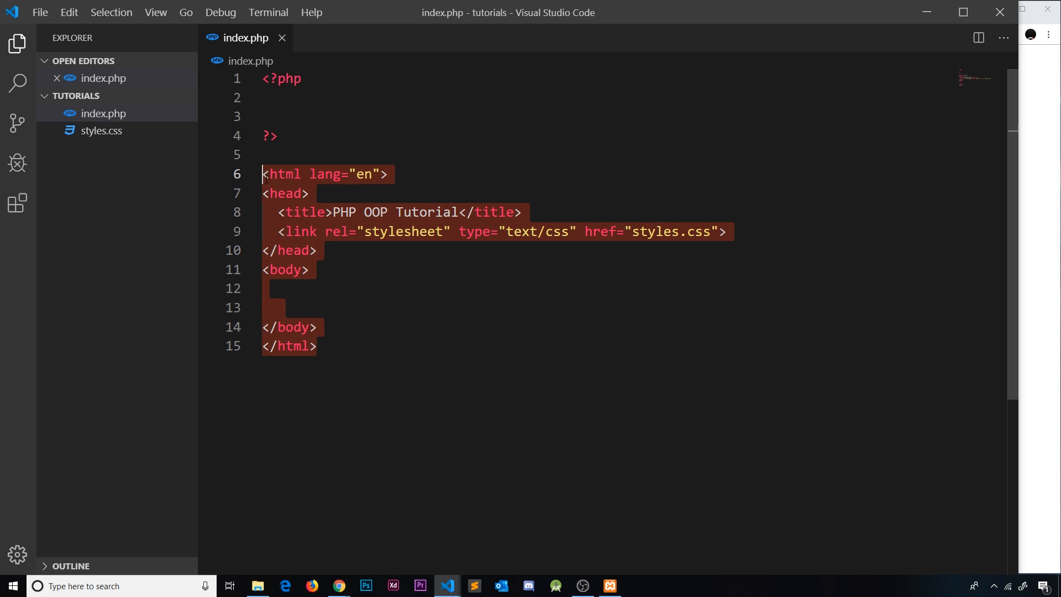
Place the cursor inside the page body of index.php to start the form markup
{"action": "left_click", "coordinate": [309, 269]}
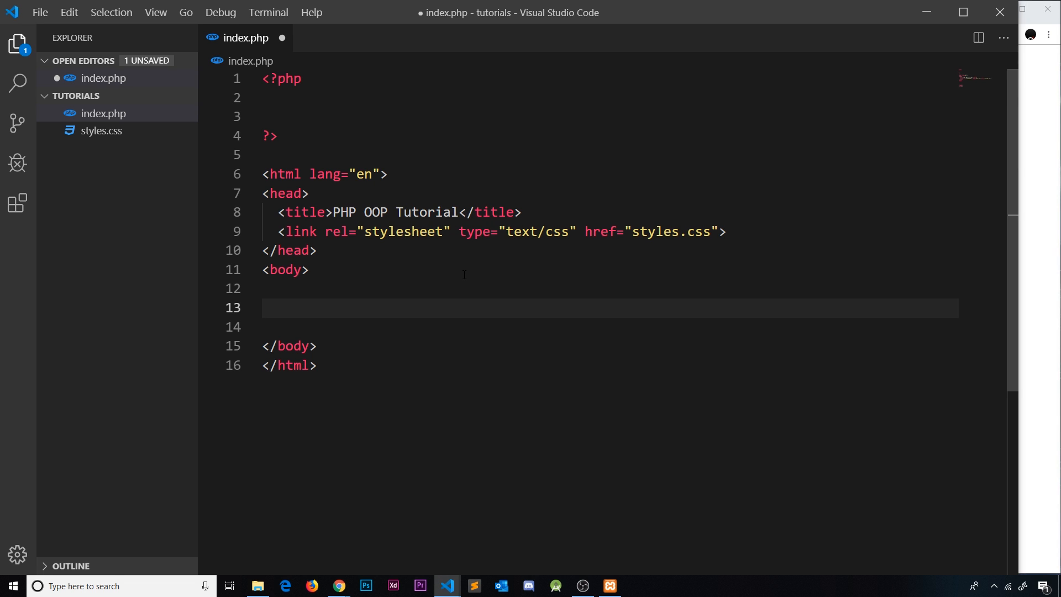
Expand the Emmet abbreviation div.new-user into a div inside the body
{"action": "type", "text": "div."}
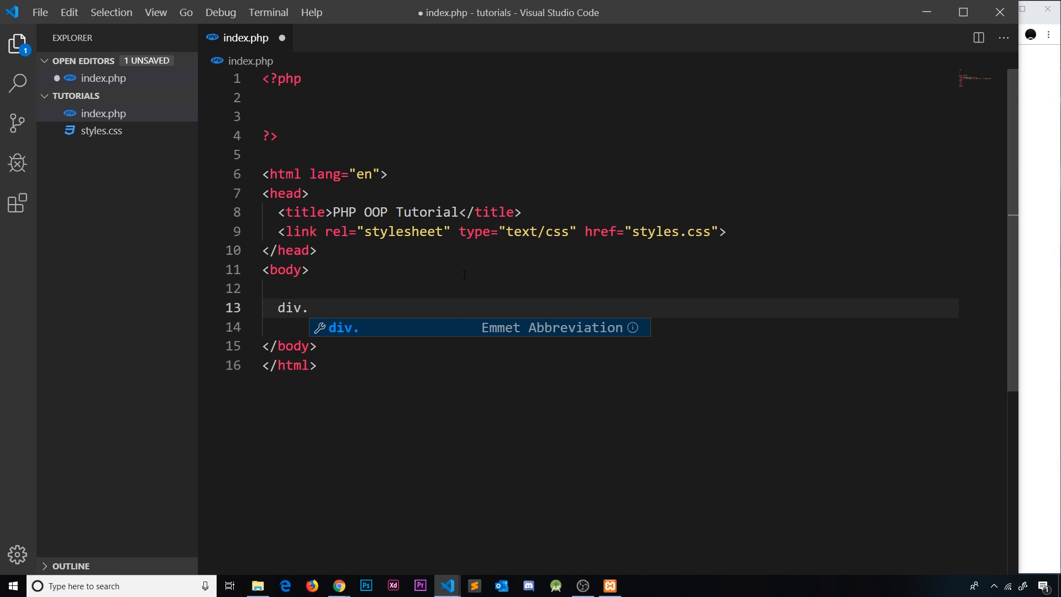
{"action": "type", "text": "new"}
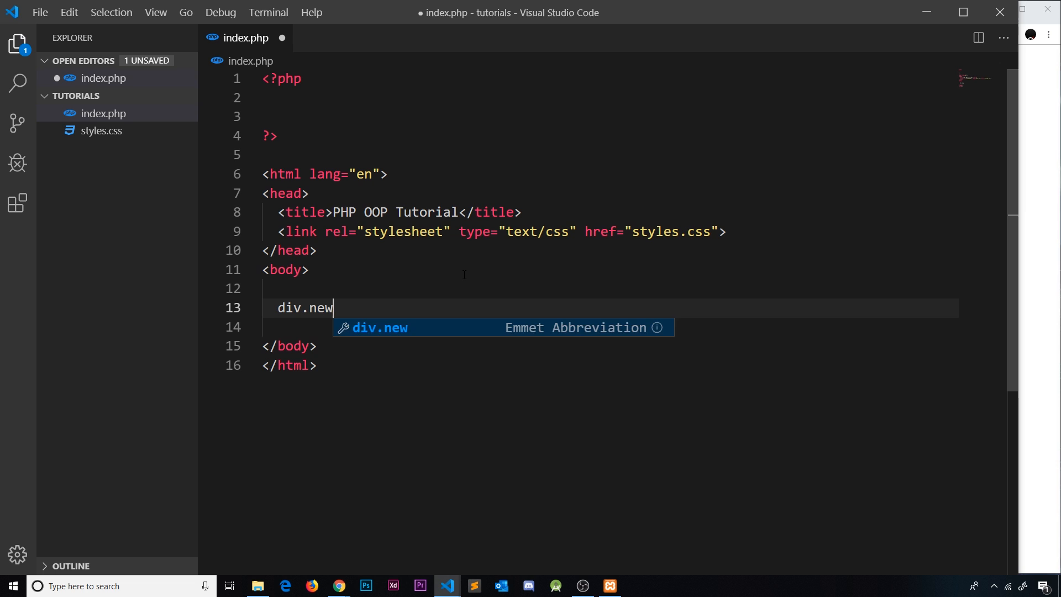
{"action": "key", "text": "Tab"}
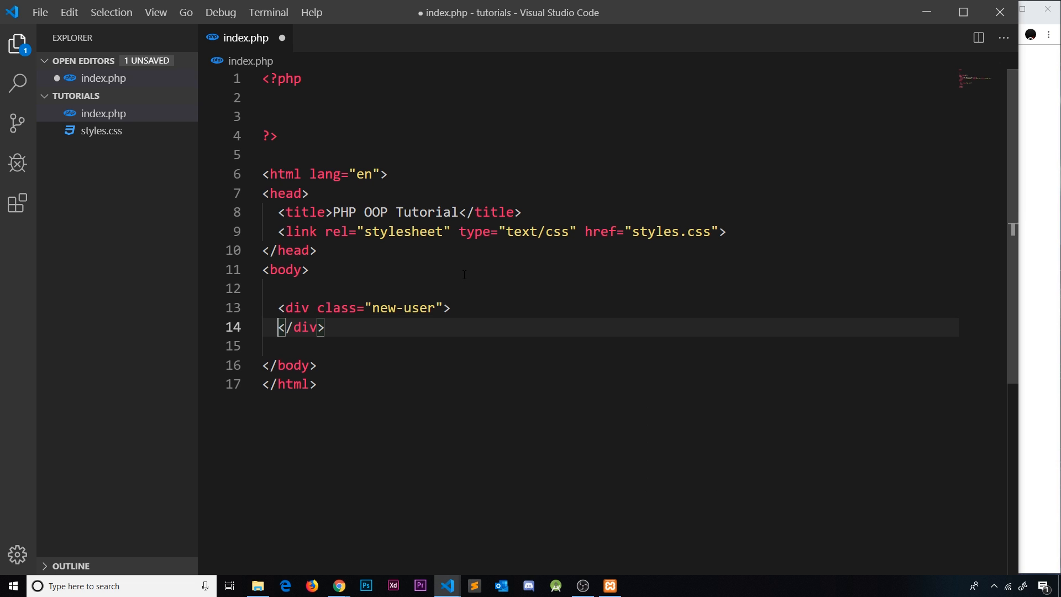
{"action": "key", "text": "Enter"}
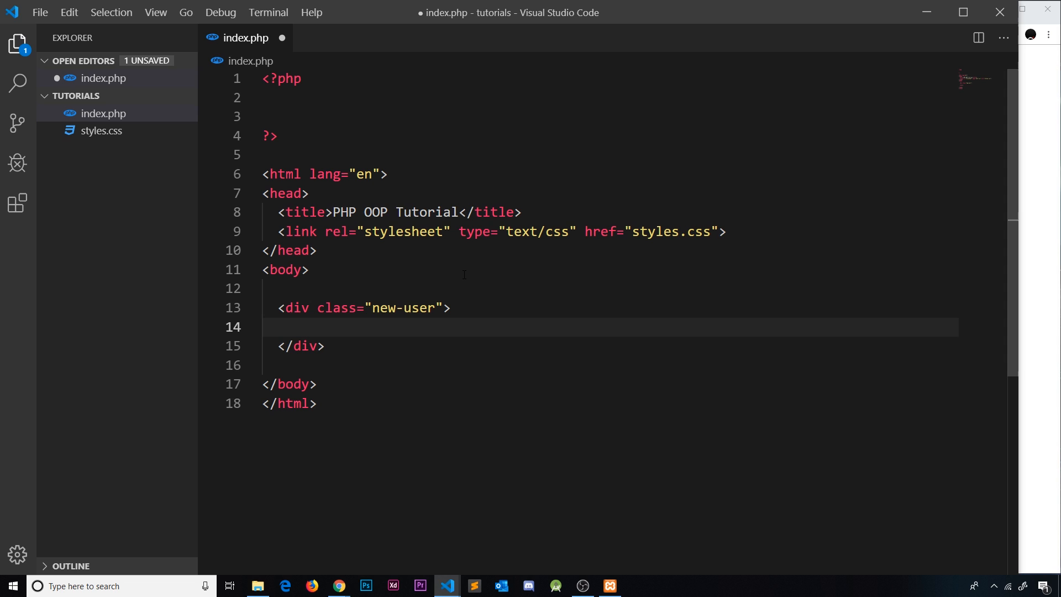
Add an h2 'Create new user' heading and a form with action="" method="POST"
{"action": "type", "text": "<h2></h2>"}
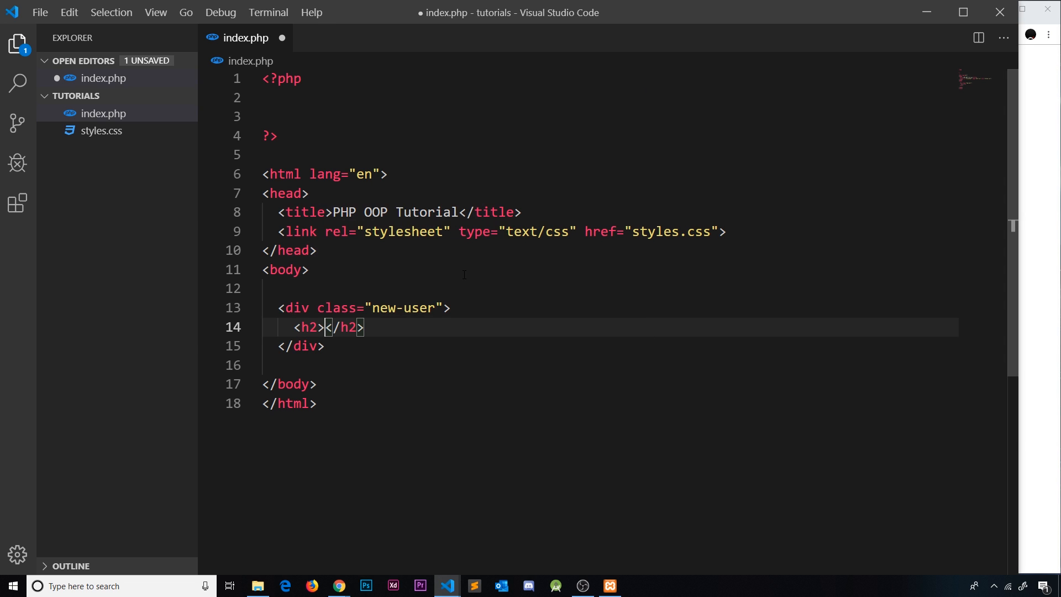
{"action": "type", "text": "Create new user"}
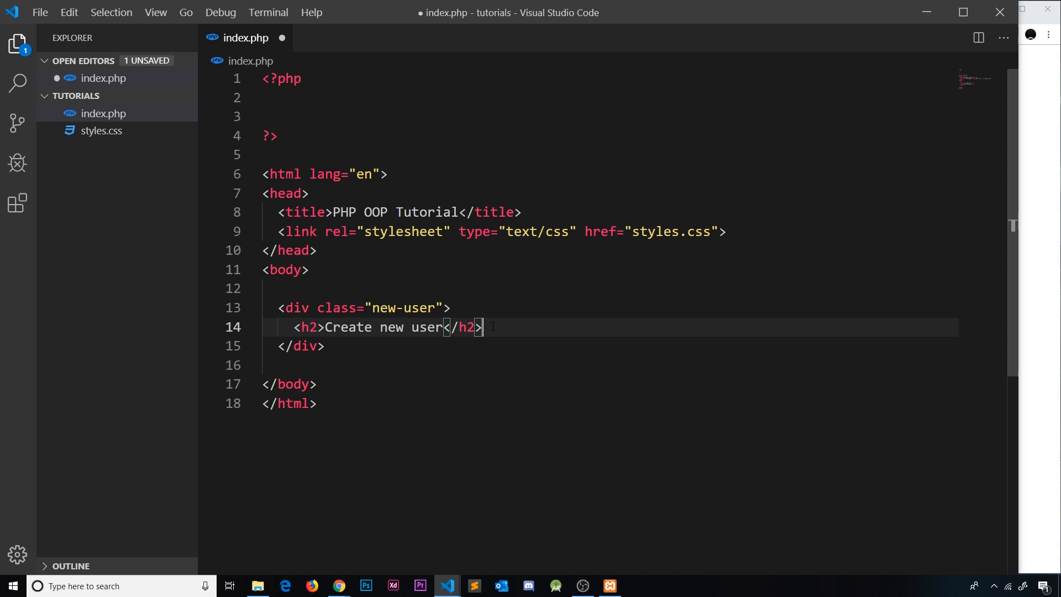
{"action": "type", "text": "form action=\"\"></form>"}
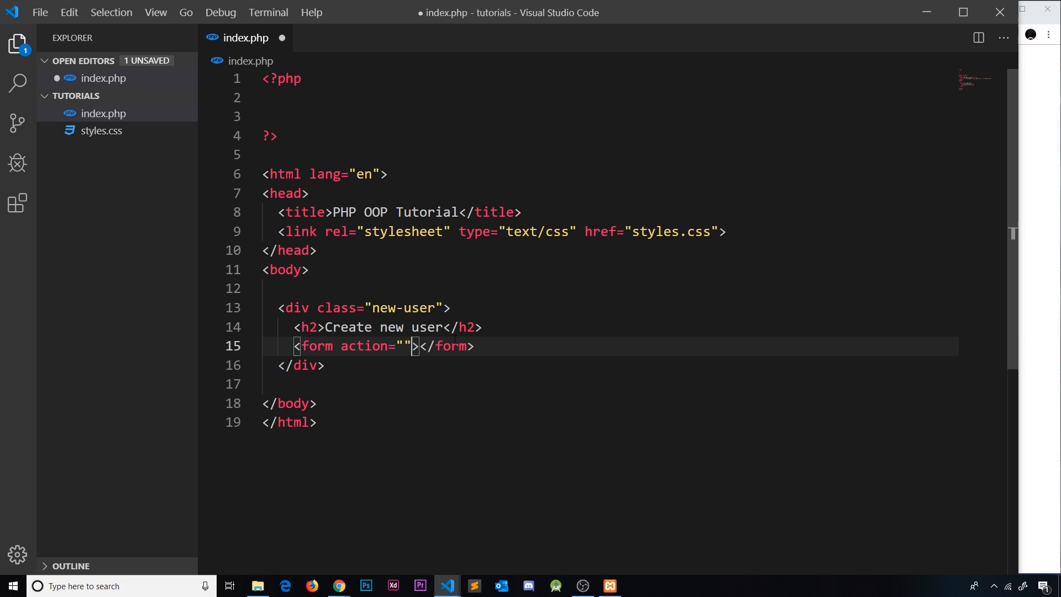
{"action": "type", "text": "method=\"POST"}
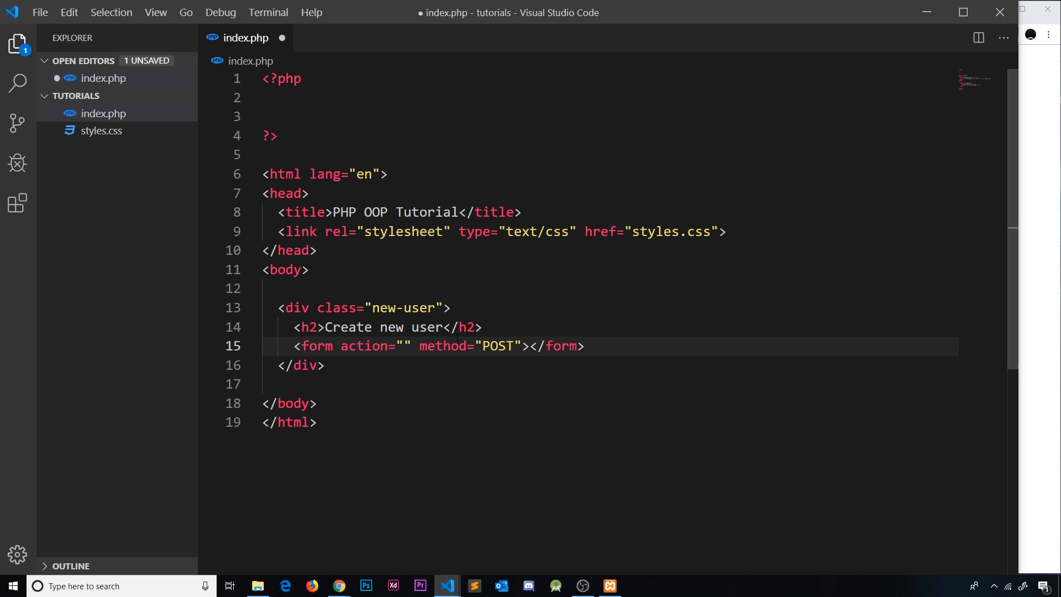
Add a 'Username:' label as the first field inside the form
{"action": "key", "text": "Enter"}
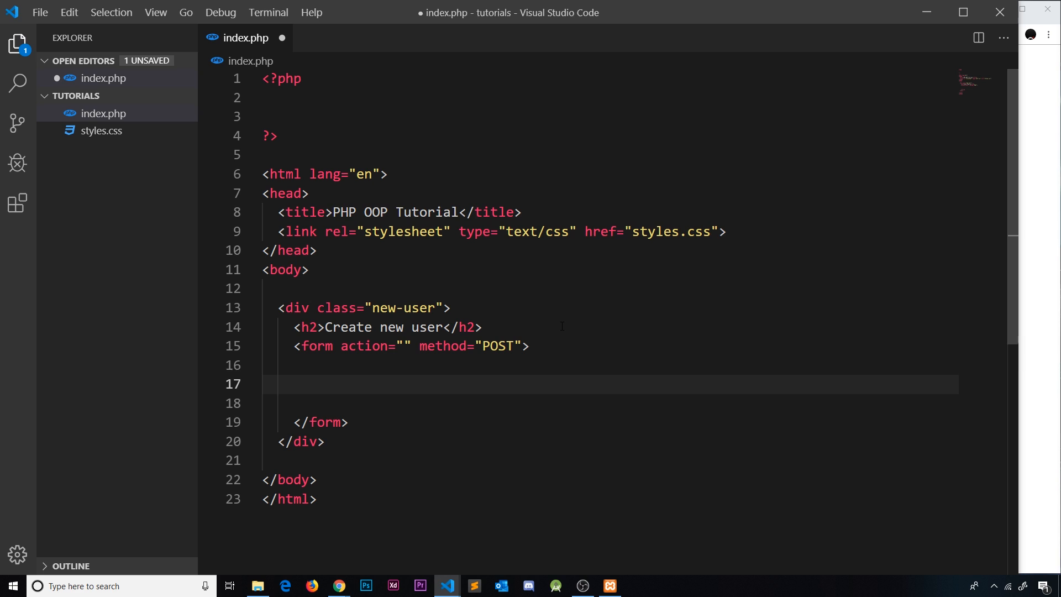
{"action": "type", "text": "<label for=\"\"></label>"}
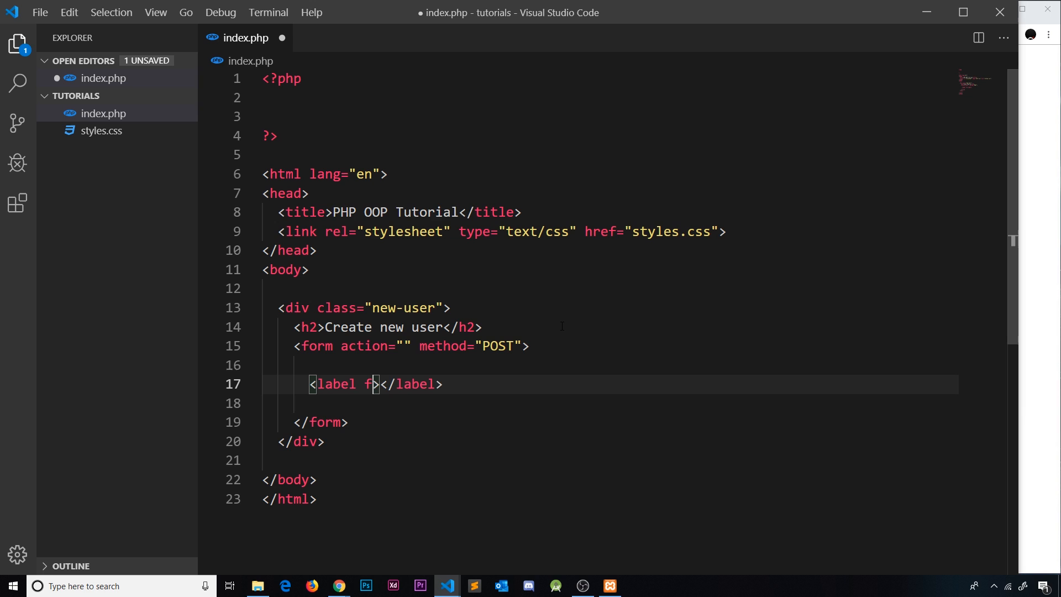
{"action": "type", "text": "L"}
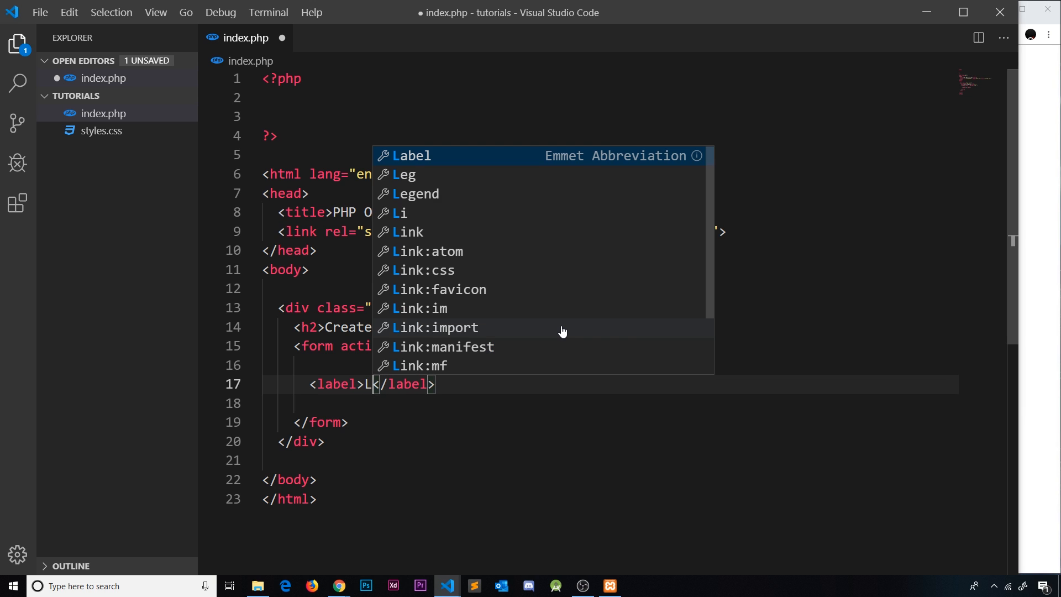
{"action": "type", "text": "sername:"}
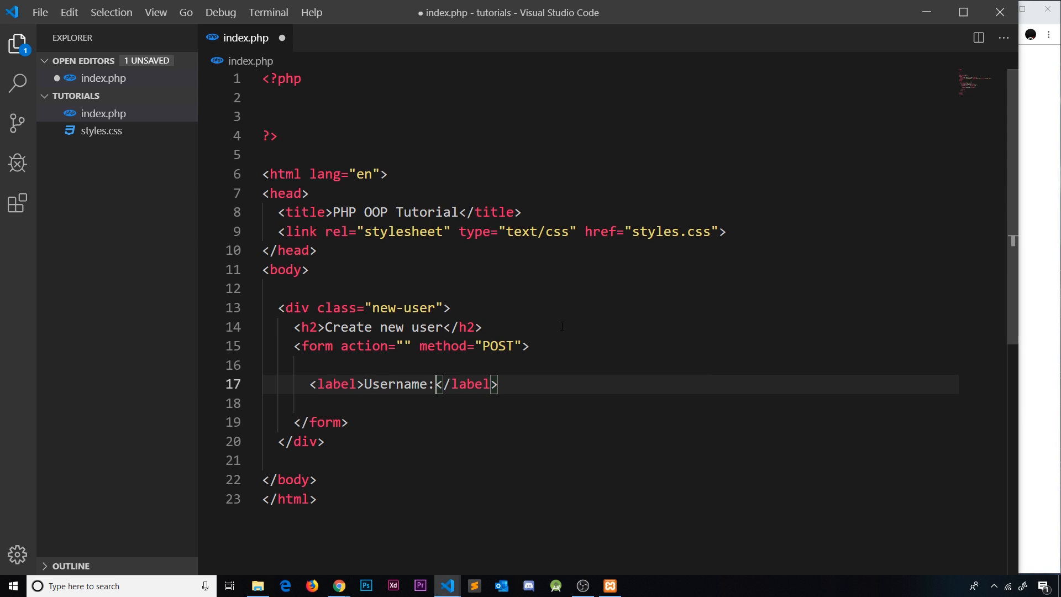
Add a text input named username after the label
{"action": "type", "text": "input type=\"text\">"}
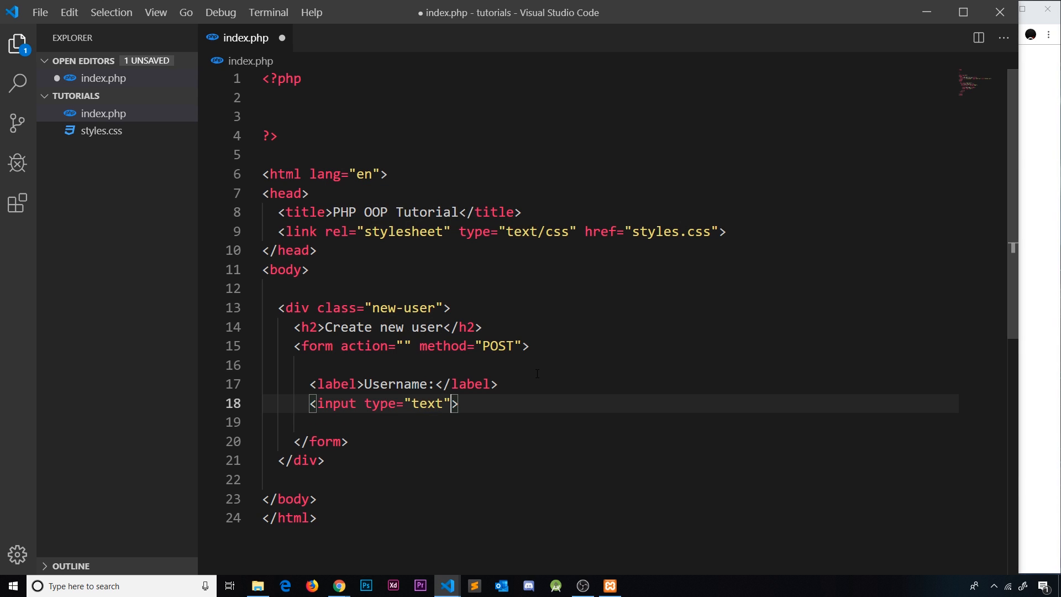
{"action": "type", "text": "name=\"username"}
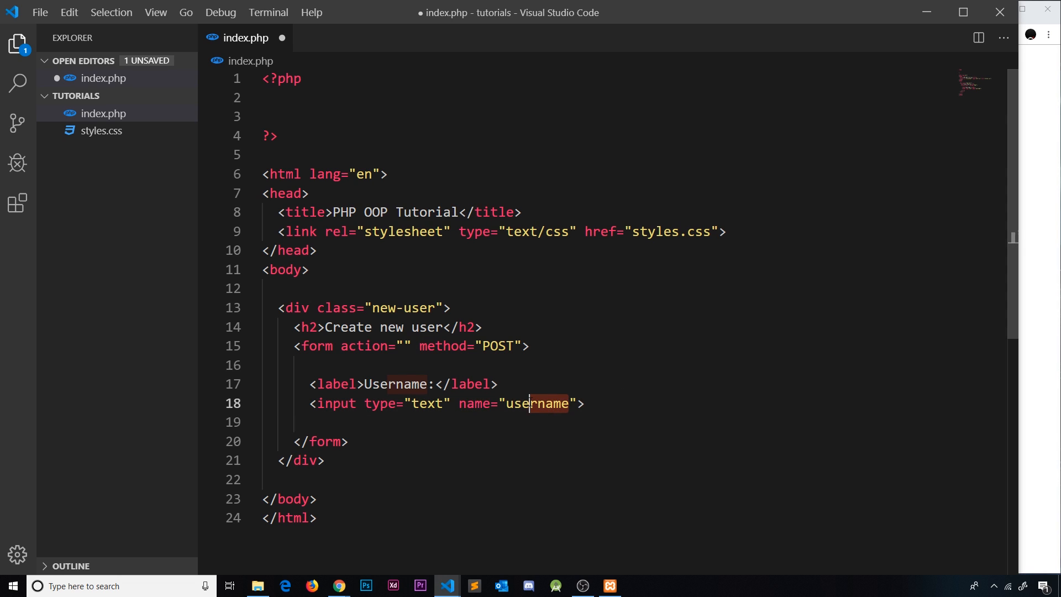
{"action": "left_click", "coordinate": [277, 135]}
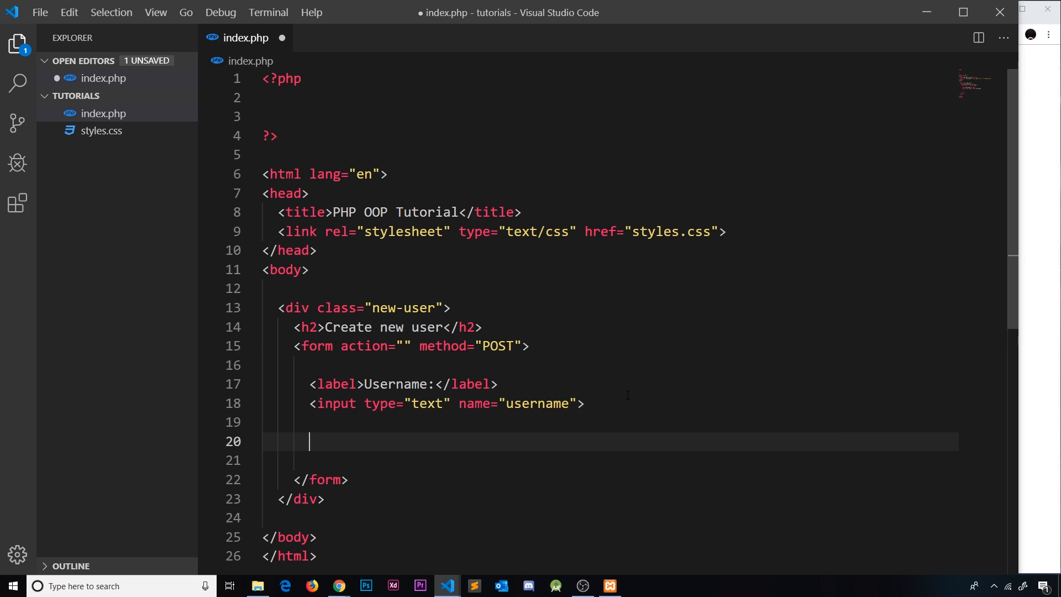
Add an 'Email:' label without a for attribute below the username input
{"action": "type", "text": "<label for=\"\"></label>"}
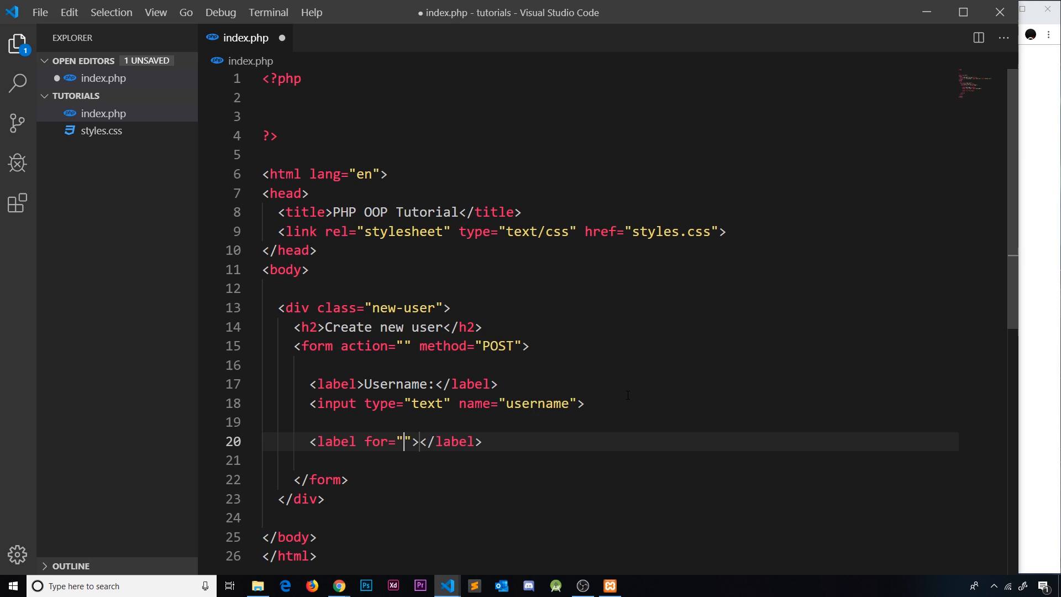
{"action": "key", "text": "BackSpace"}
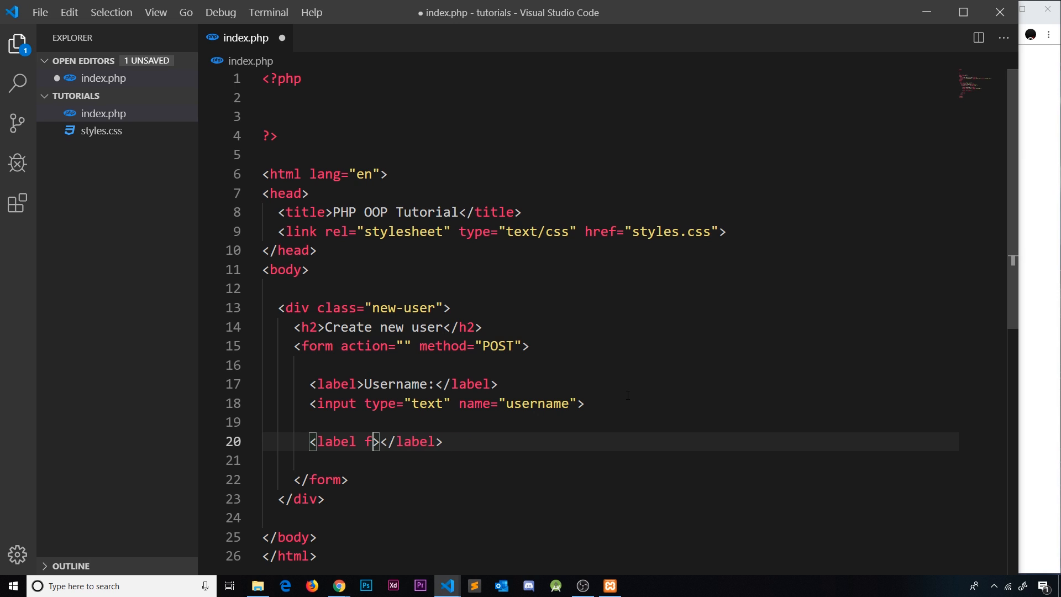
{"action": "type", "text": "email"}
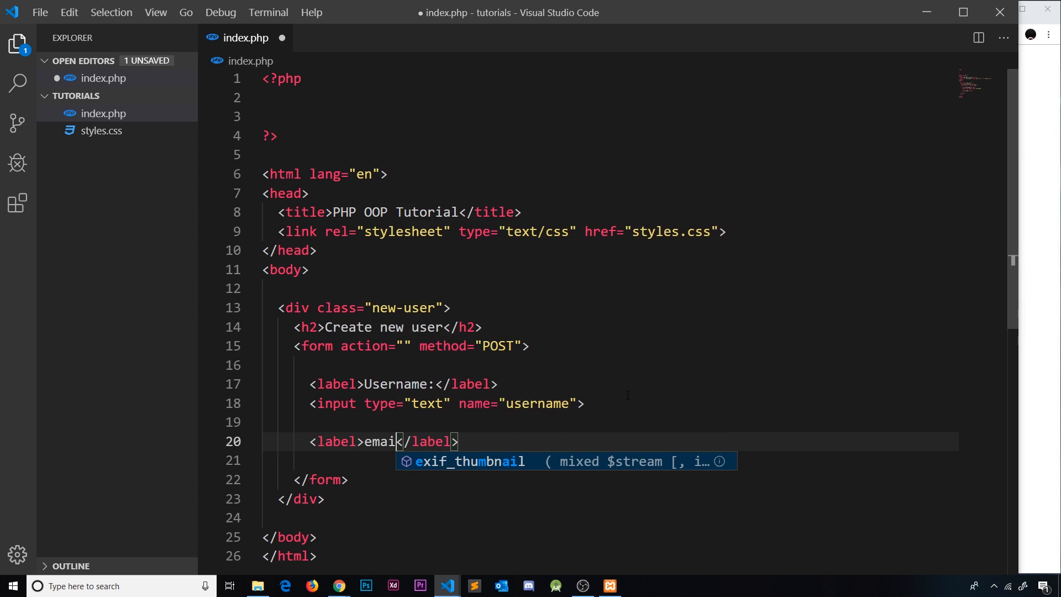
{"action": "type", "text": ":"}
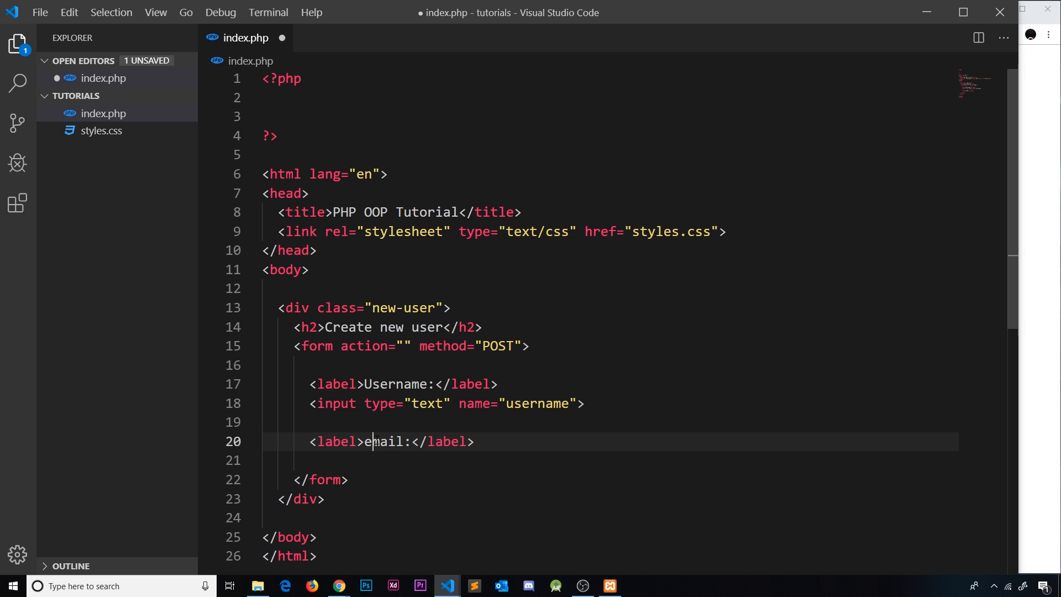
{"action": "type", "text": "Email"}
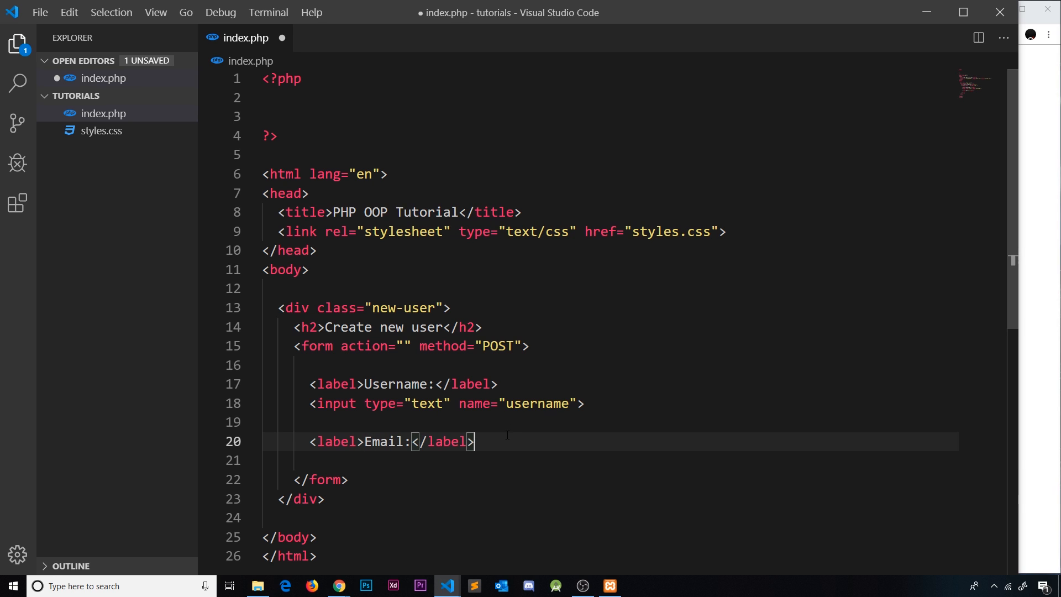
Add a text input named email after the Email label
{"action": "type", "text": "<input type=\"text\">"}
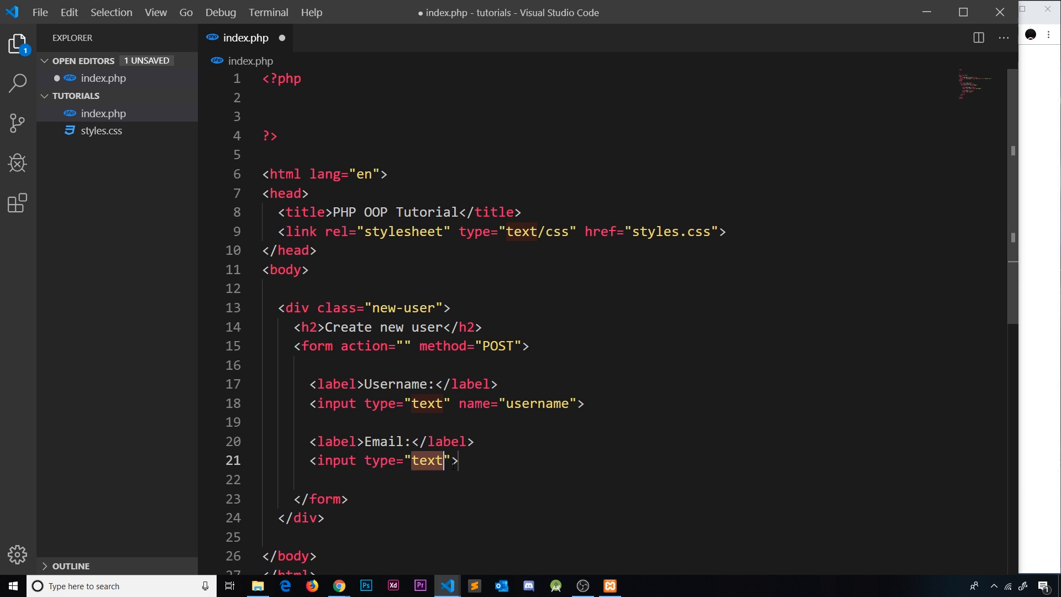
{"action": "type", "text": "name="}
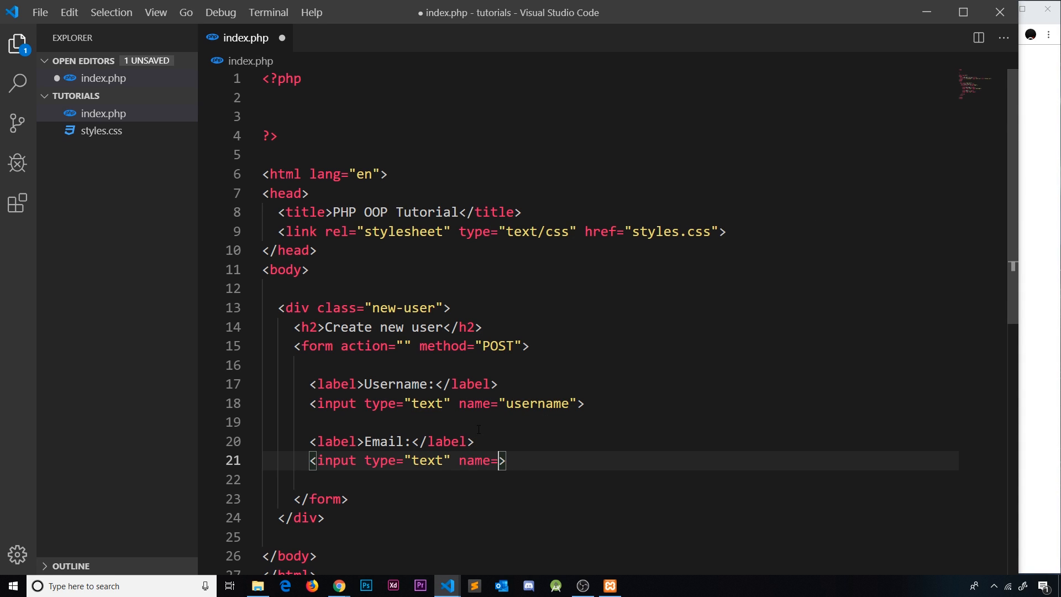
{"action": "type", "text": "email\""}
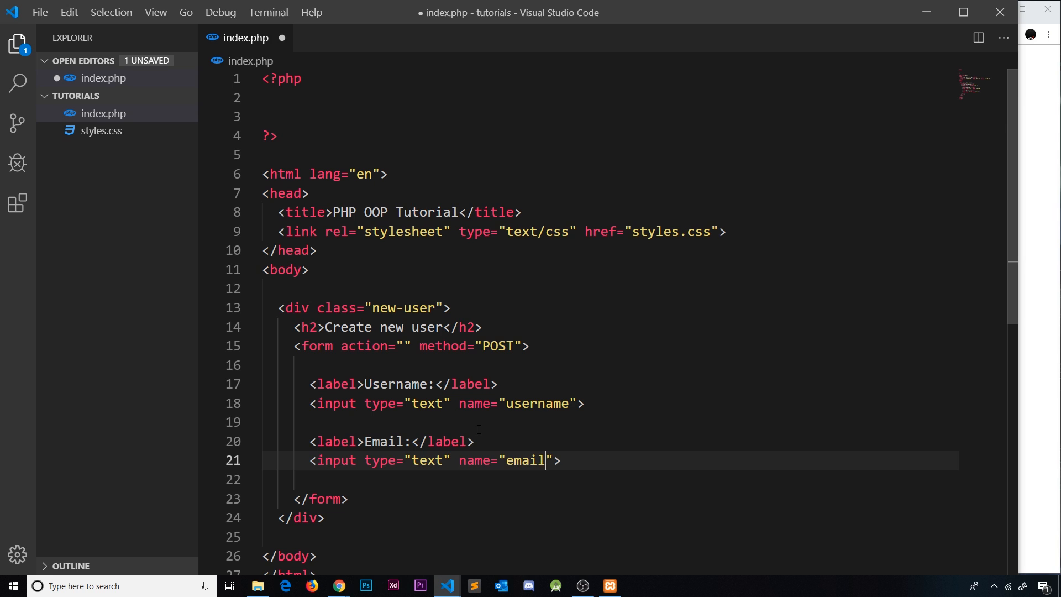
{"action": "key", "text": "Enter"}
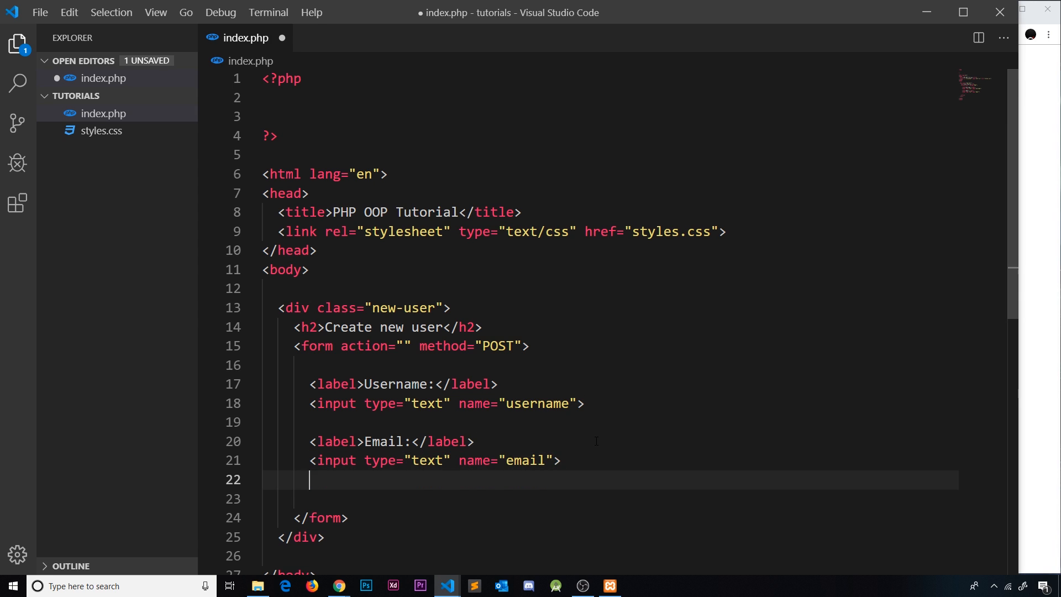
End the form with <input type="submit" value="submit" name="submit">
{"action": "type", "text": "input"}
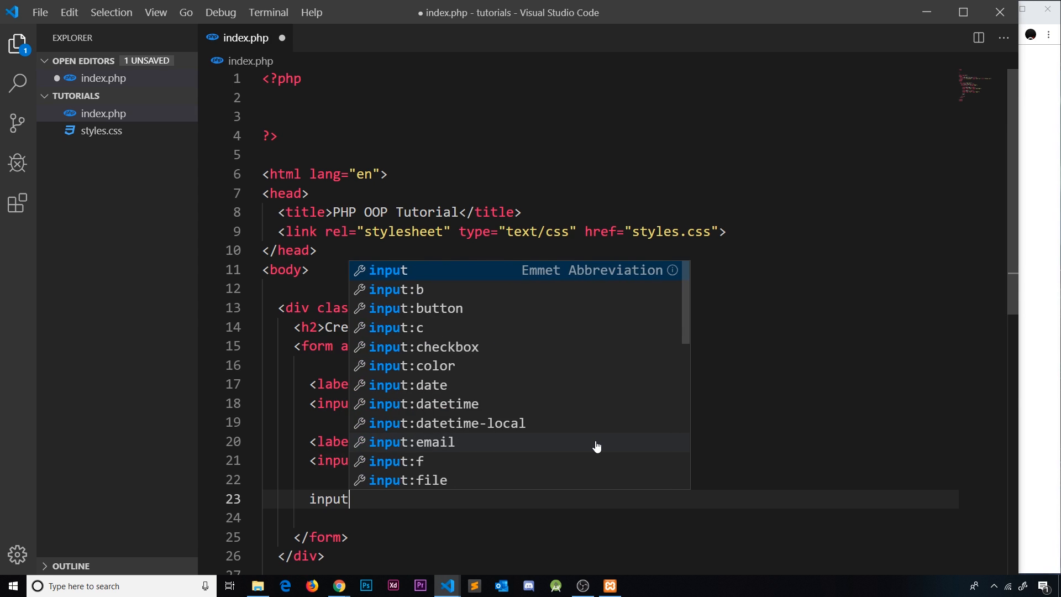
{"action": "type", "text": "type=\"submi\">"}
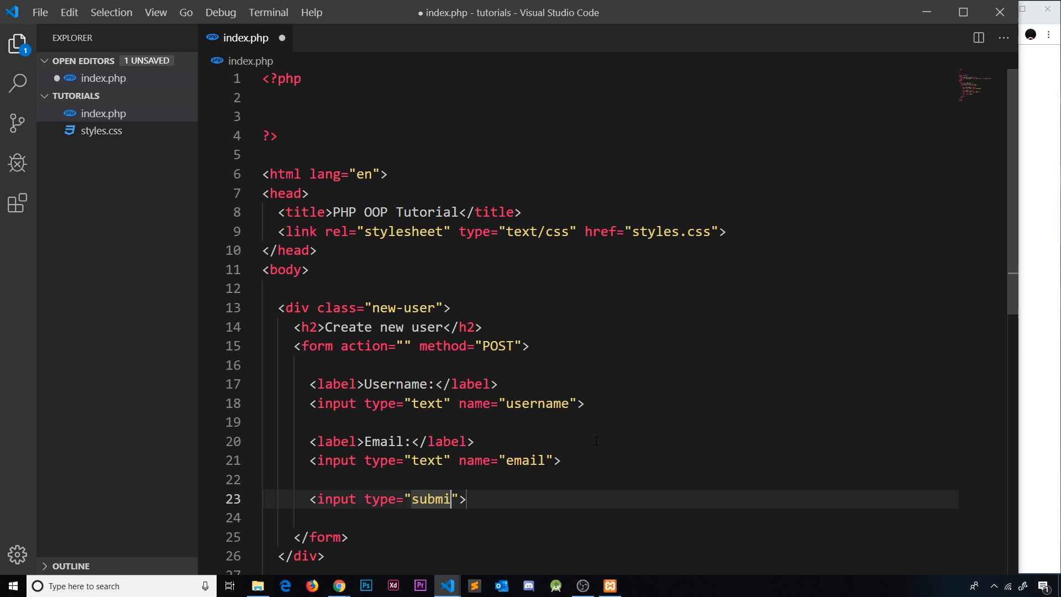
{"action": "type", "text": "\"t\" value="}
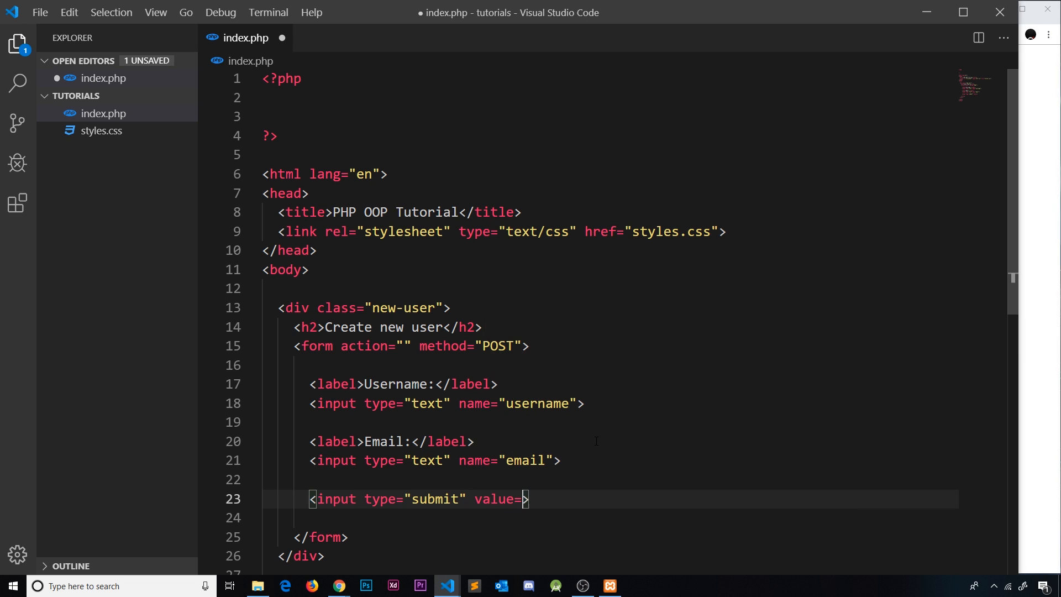
{"action": "type", "text": "\"\""}
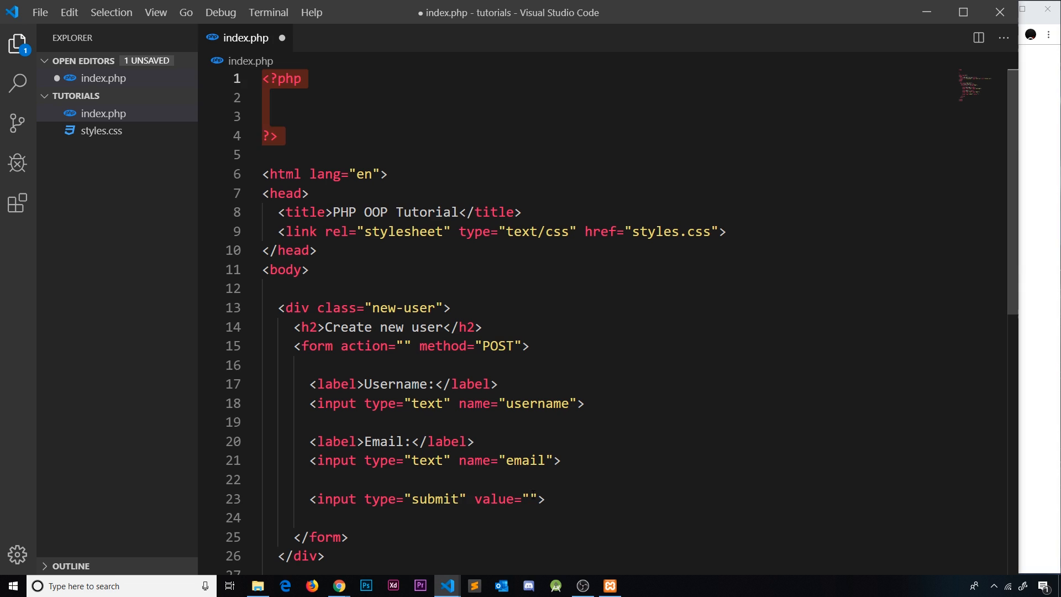
{"action": "type", "text": "s"}
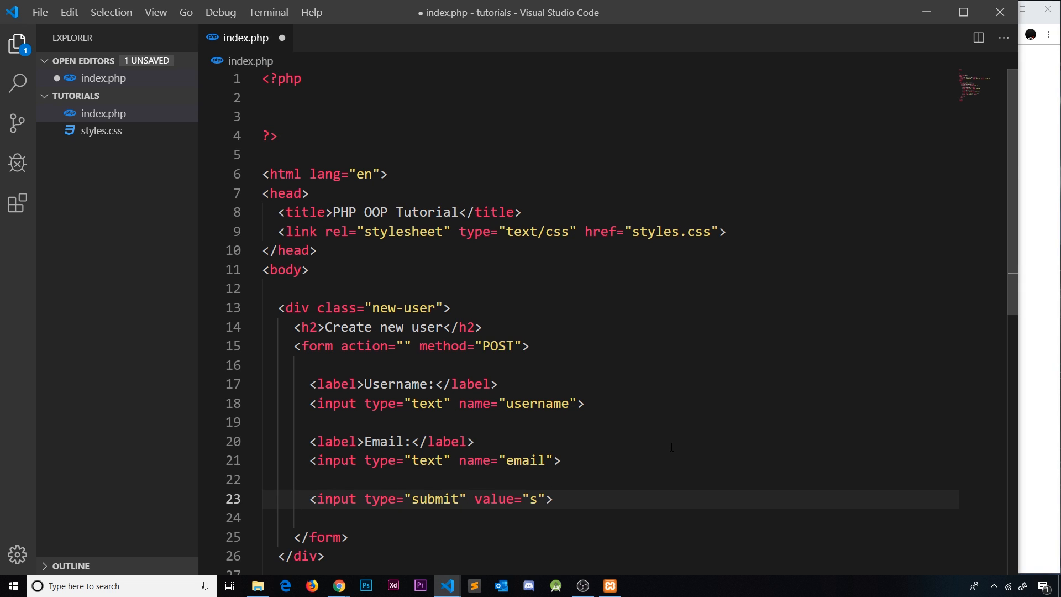
{"action": "type", "text": "ubmit"}
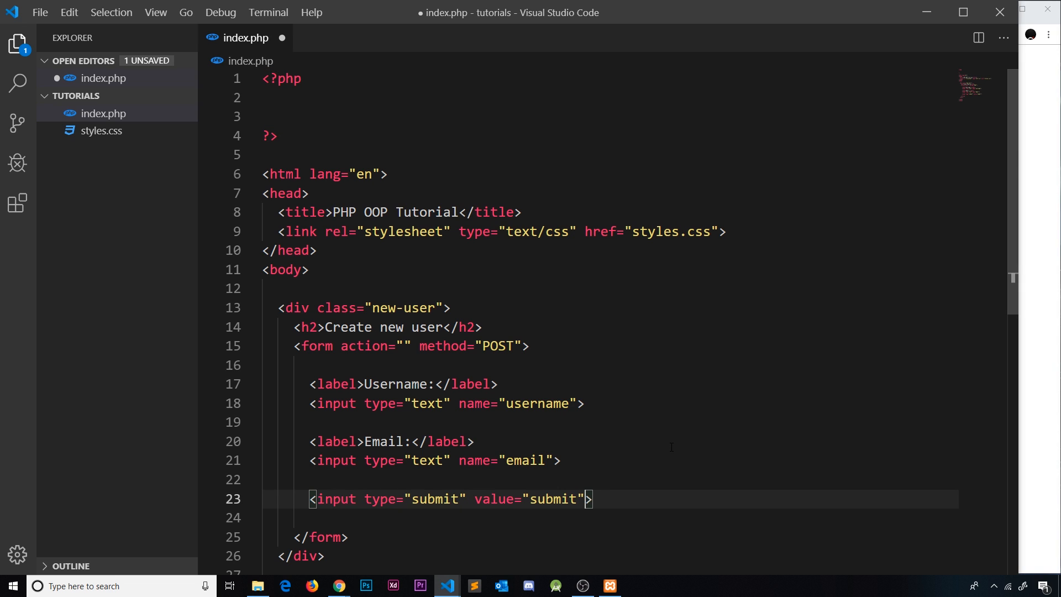
{"action": "type", "text": "name=\"s"}
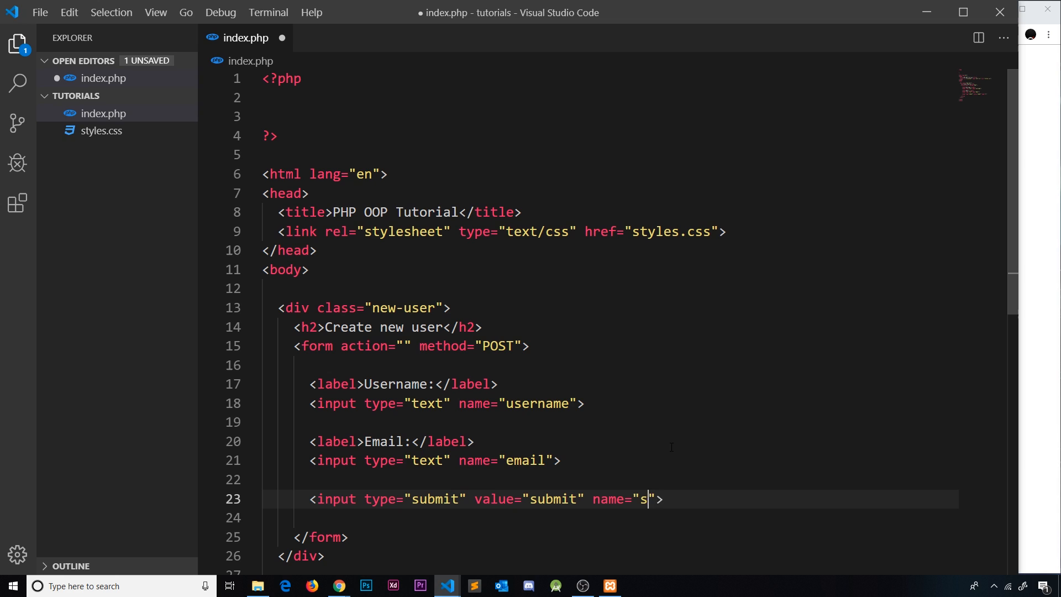
{"action": "type", "text": "ubmit"}
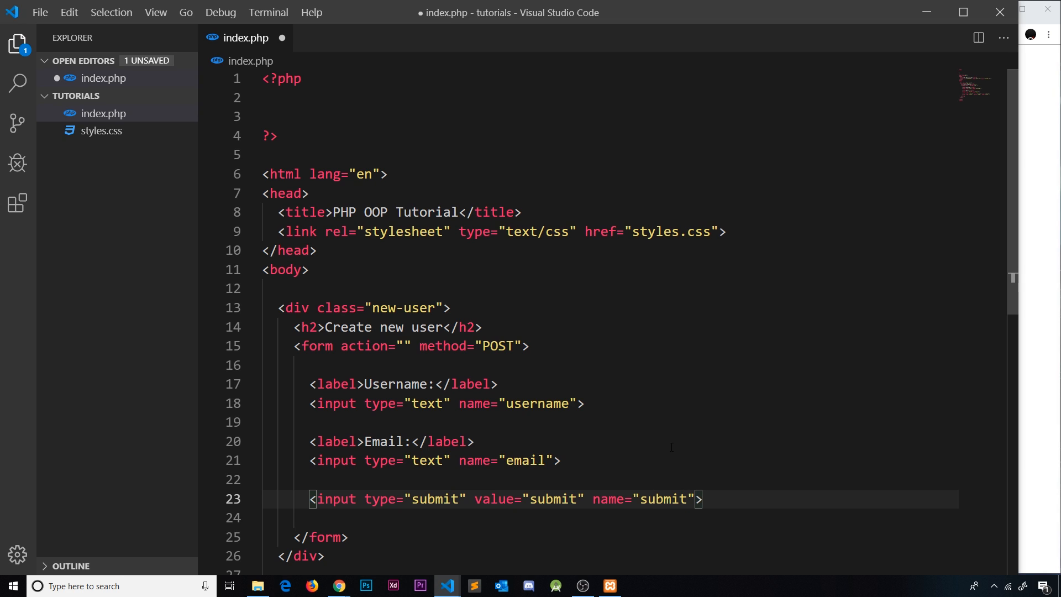
{"action": "left_click", "coordinate": [338, 586]}
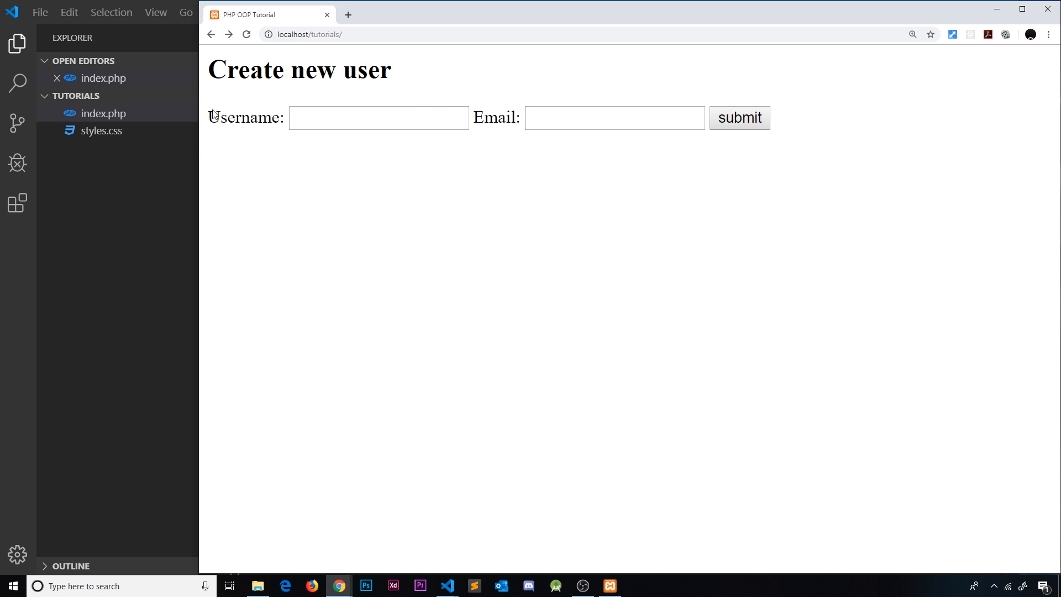
{"action": "mouse_move", "coordinate": [722, 325]}
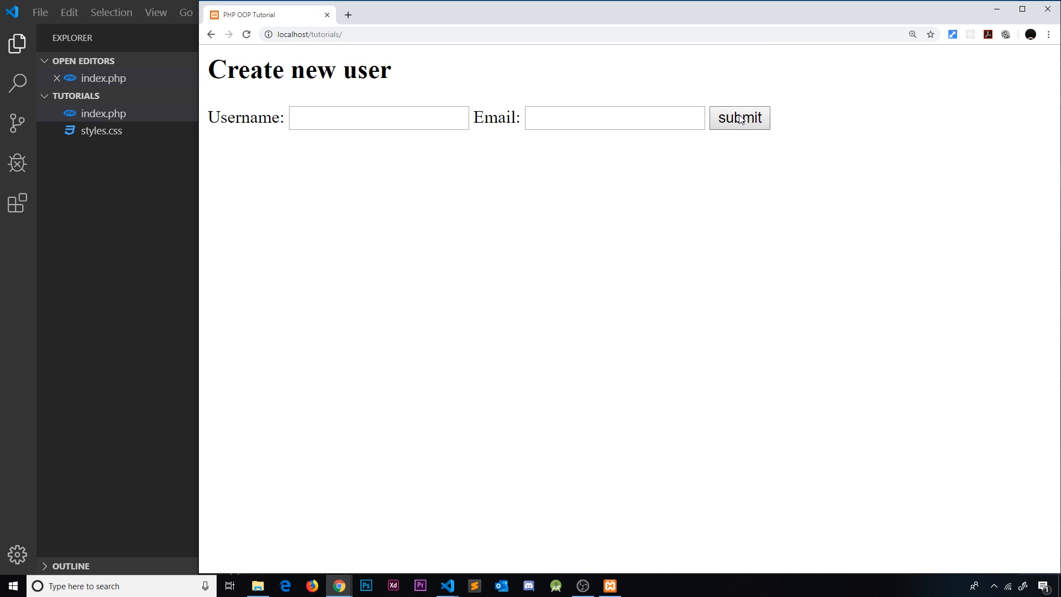
Submit the empty Create new user form in Chrome as a test
{"action": "left_click", "coordinate": [445, 586]}
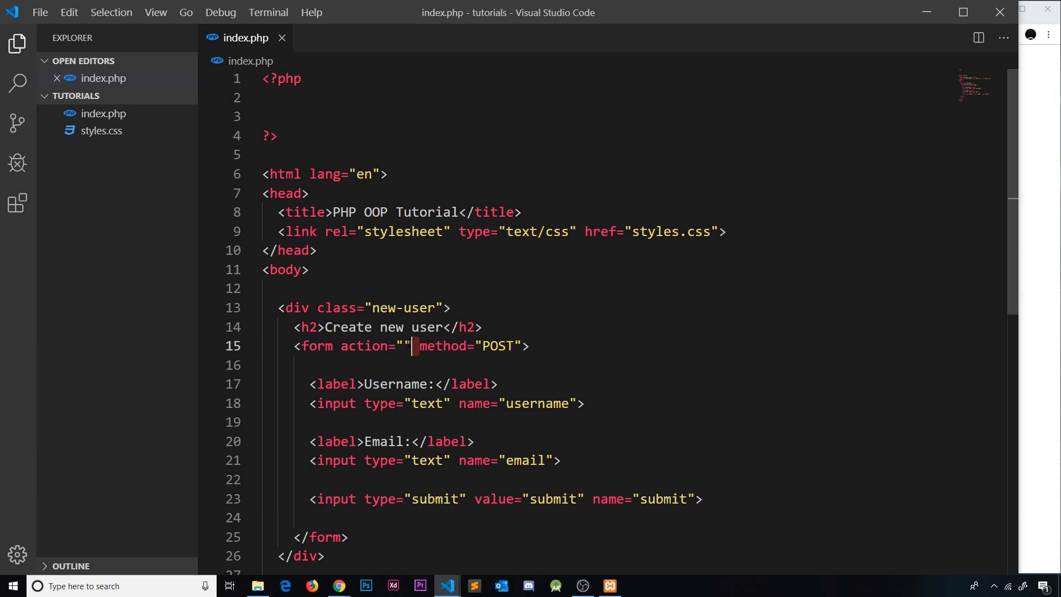
Point out the form's empty action attribute, then add a blank line in the top PHP block
{"action": "double_click", "coordinate": [367, 346]}
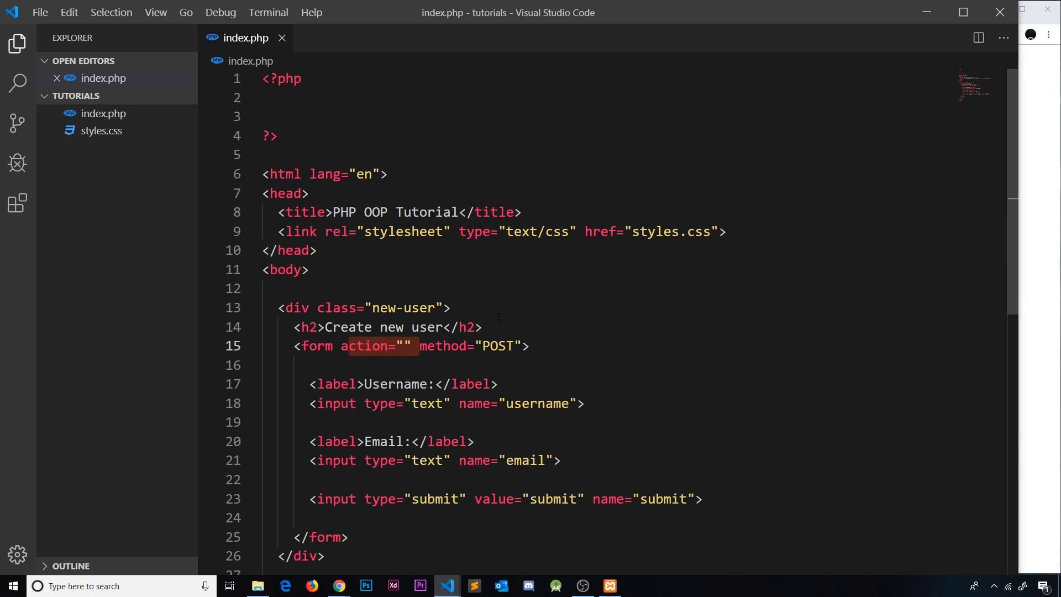
{"action": "left_click", "coordinate": [413, 365]}
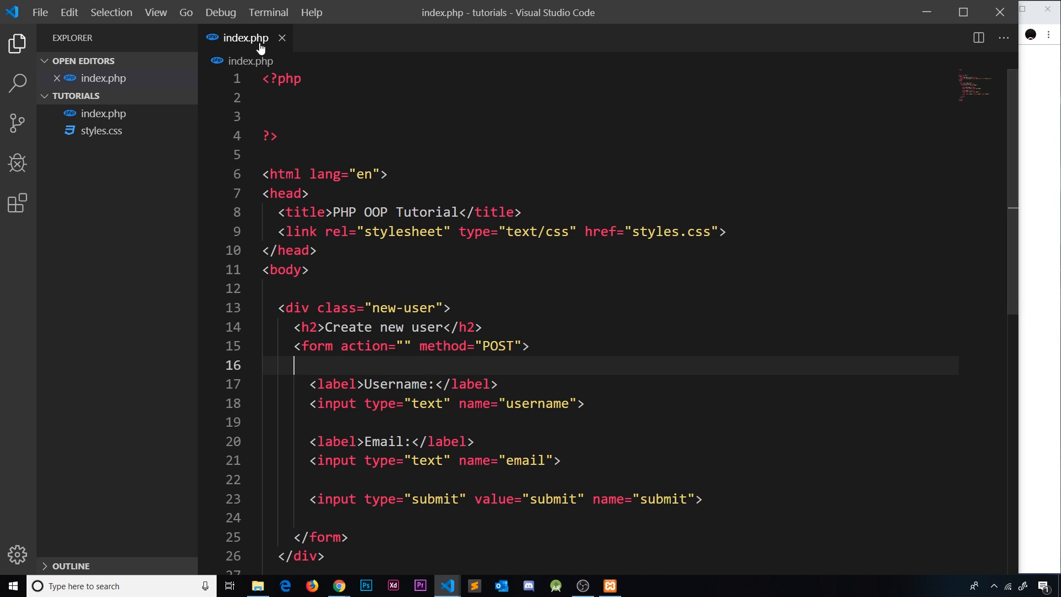
{"action": "left_click", "coordinate": [281, 97]}
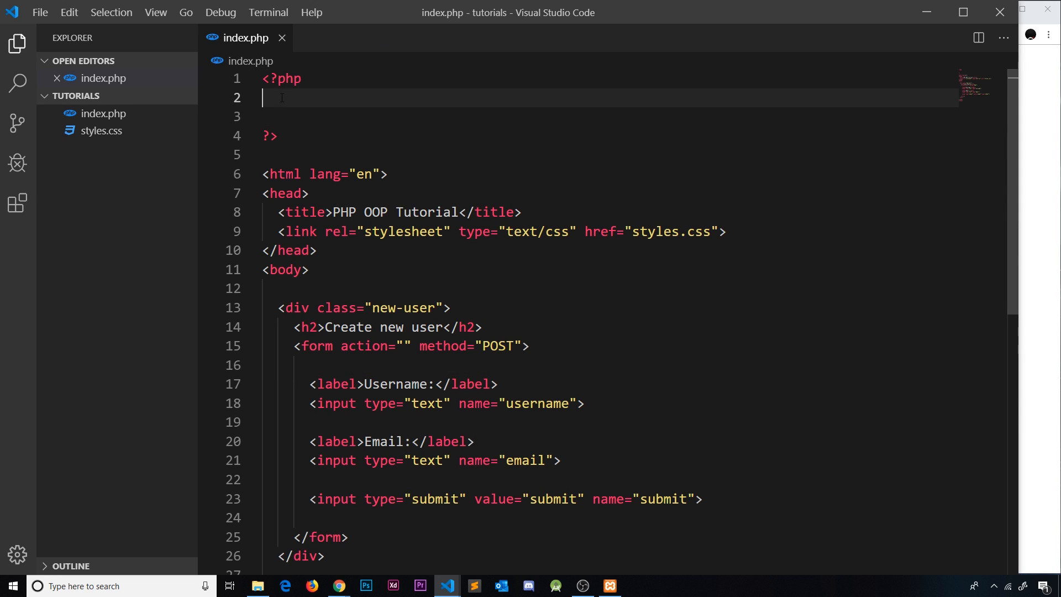
{"action": "key", "text": "enter"}
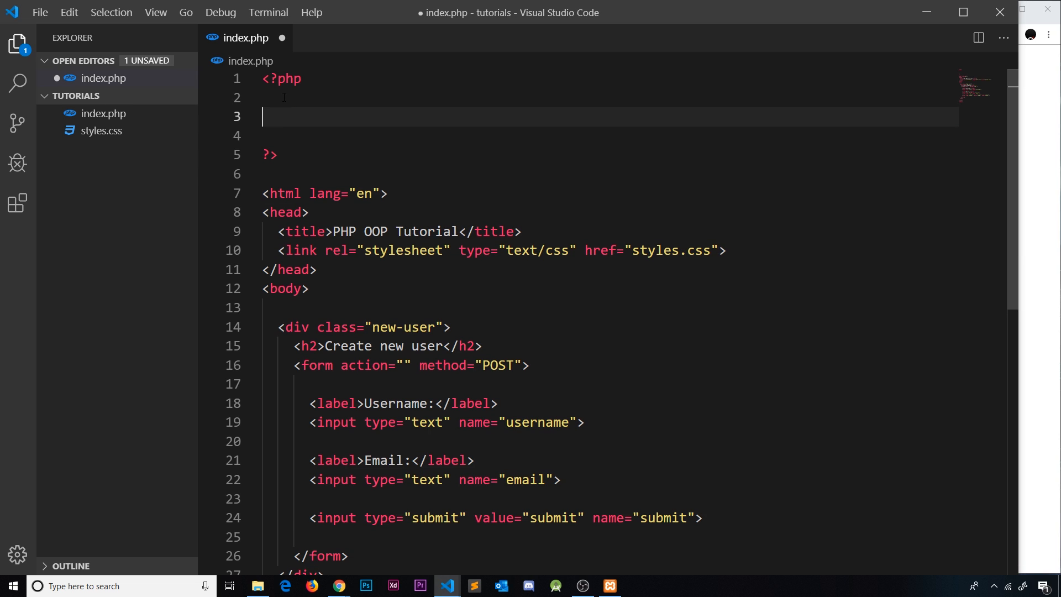
{"action": "mouse_move", "coordinate": [544, 344]}
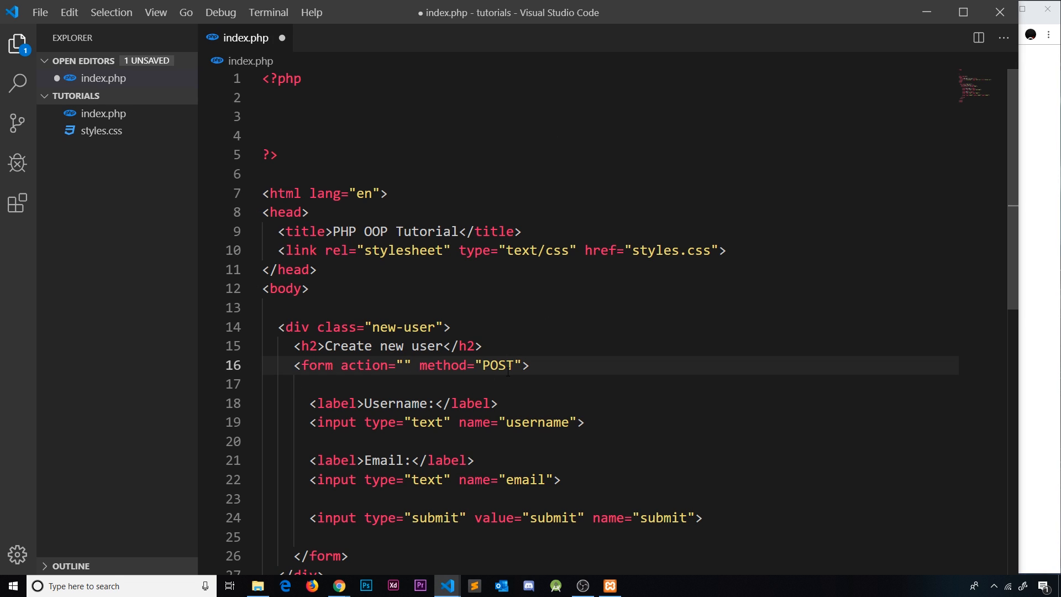
Fill action="" with <?php echo $_SERVER['PHP_SELF'] ?> so the form posts to itself
{"action": "type", "text": "<?p"}
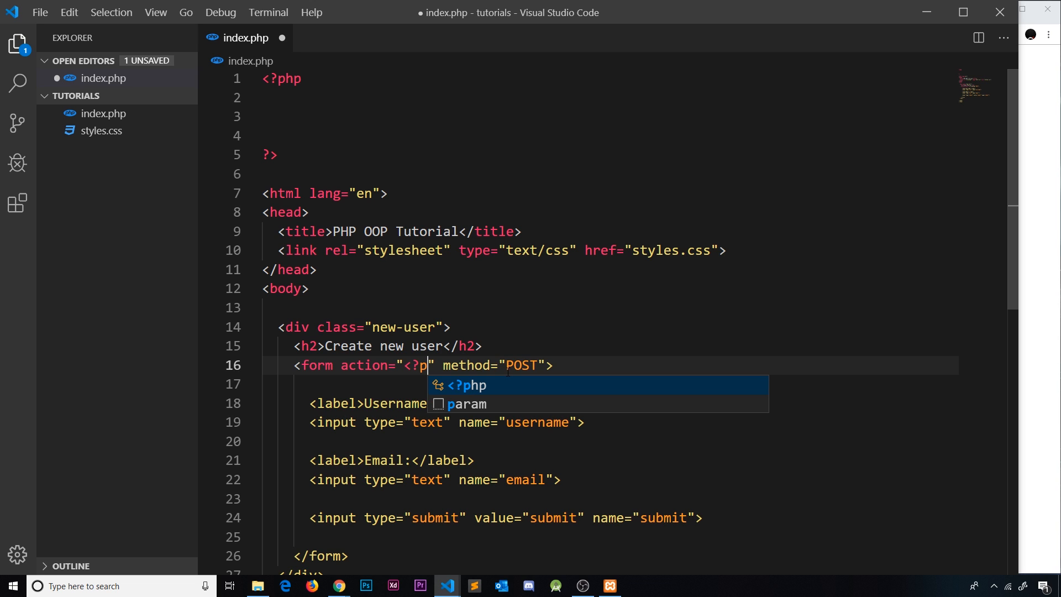
{"action": "type", "text": "hp ech"}
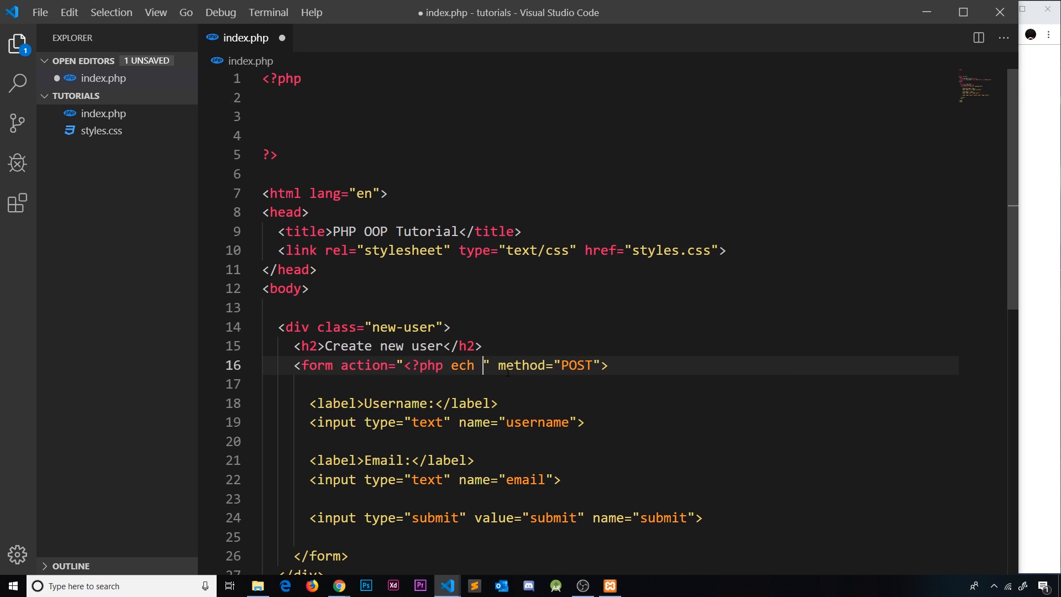
{"action": "type", "text": "$_SERVER['"}
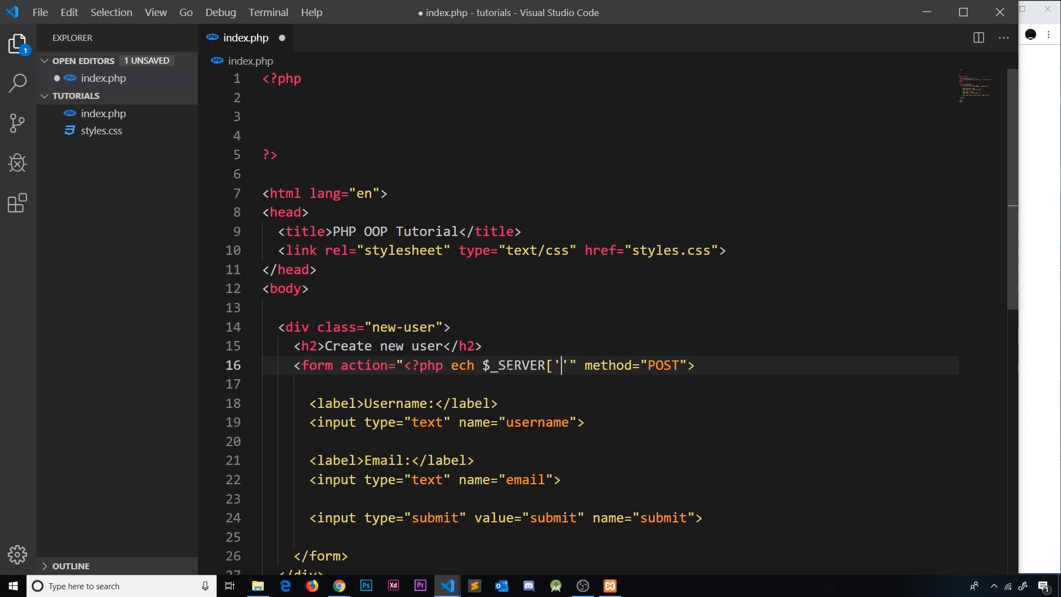
{"action": "type", "text": "PHP_"}
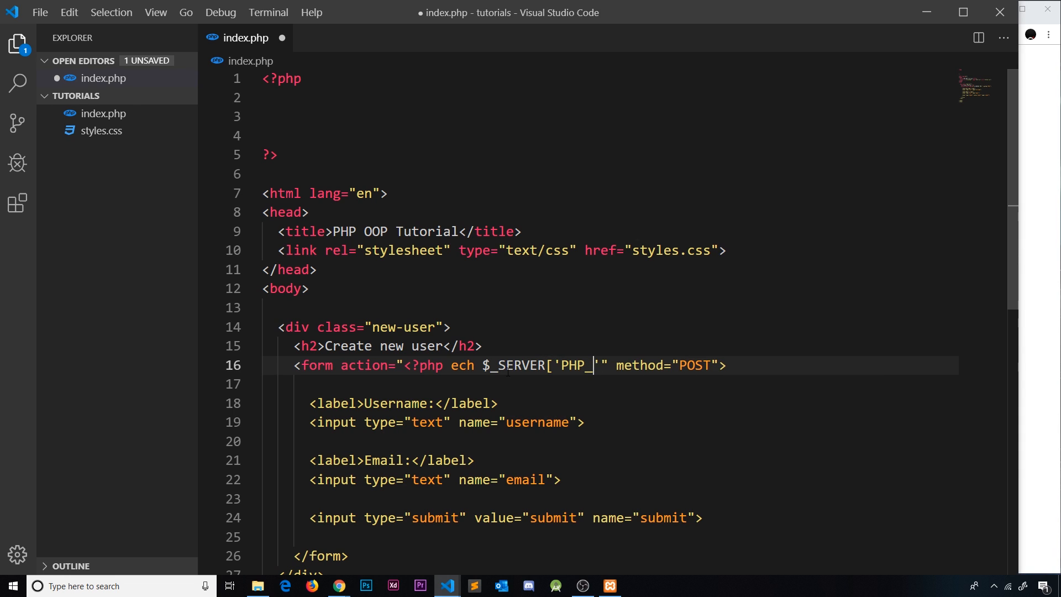
{"action": "type", "text": "SELF"}
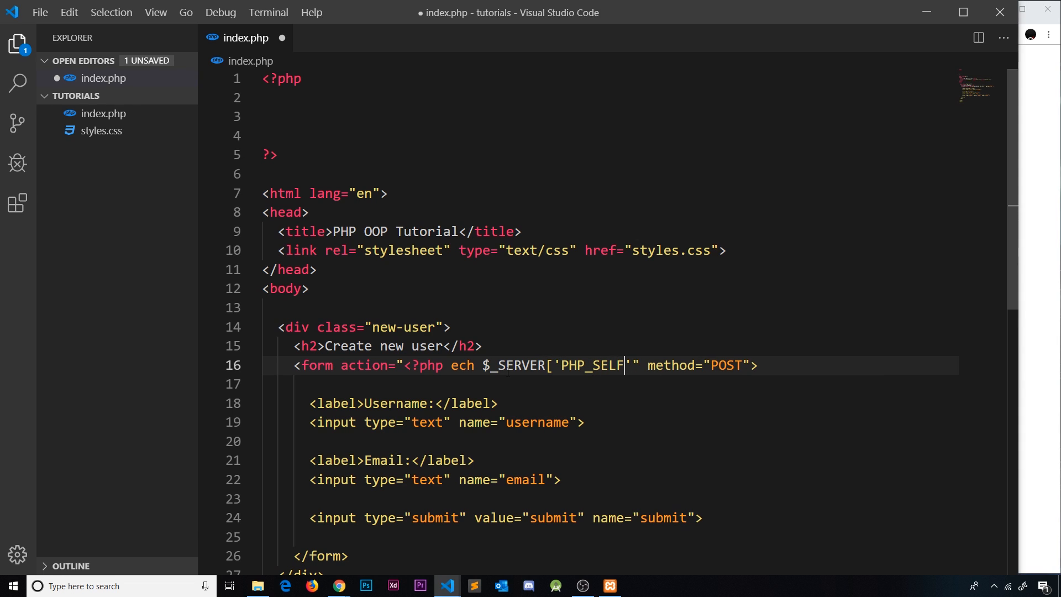
{"action": "type", "text": "]"}
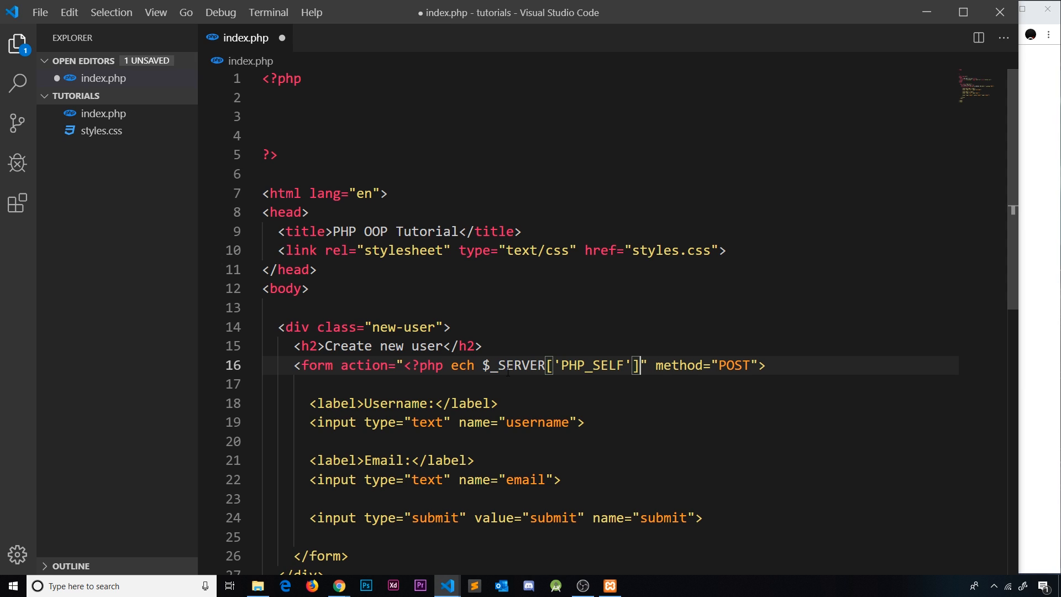
{"action": "type", "text": "?>"}
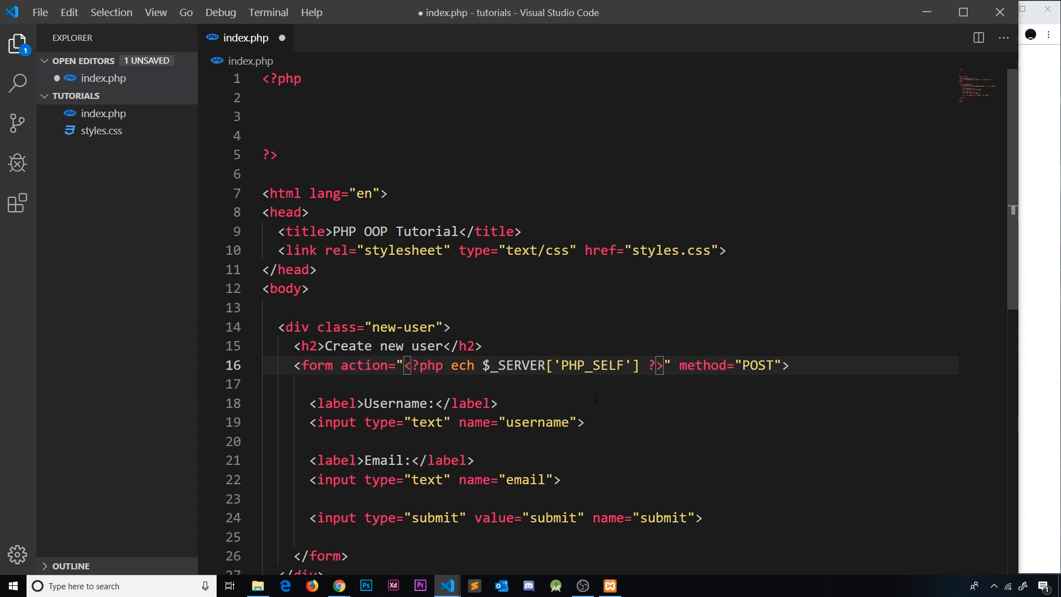
{"action": "type", "text": "o"}
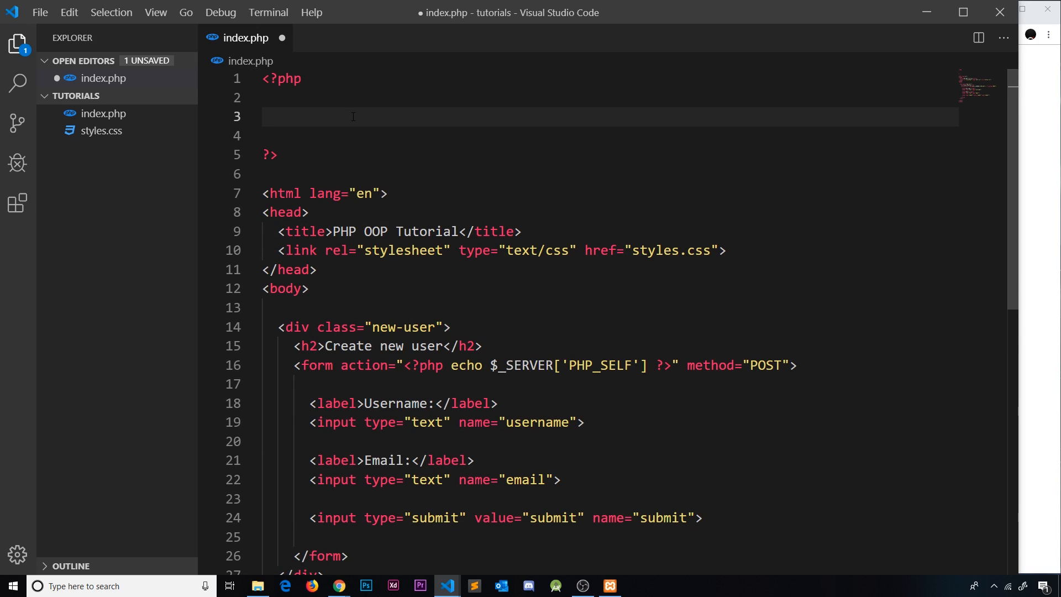
{"action": "mouse_move", "coordinate": [729, 506]}
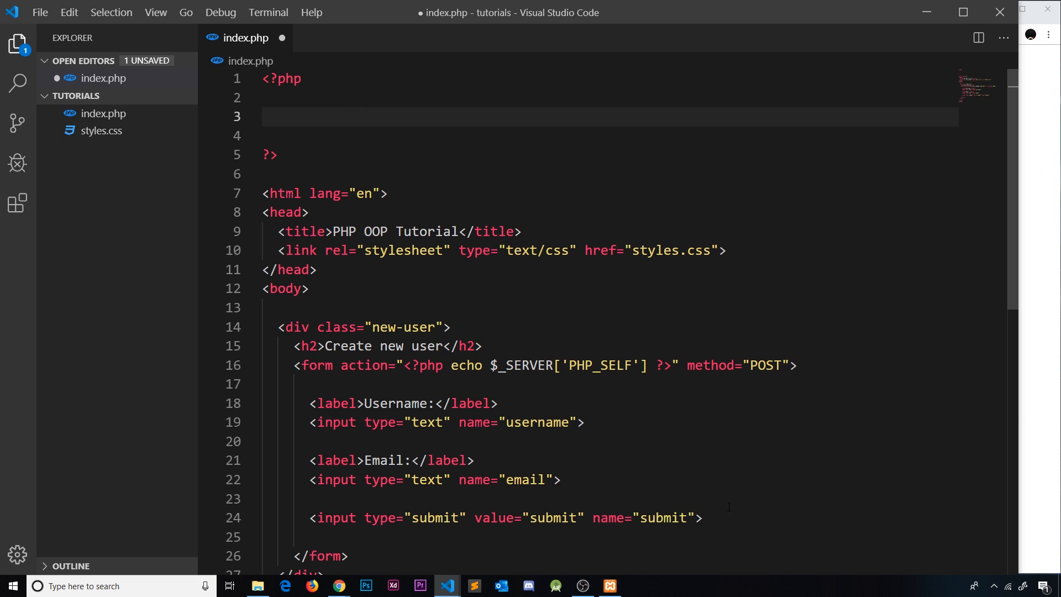
{"action": "mouse_move", "coordinate": [642, 471]}
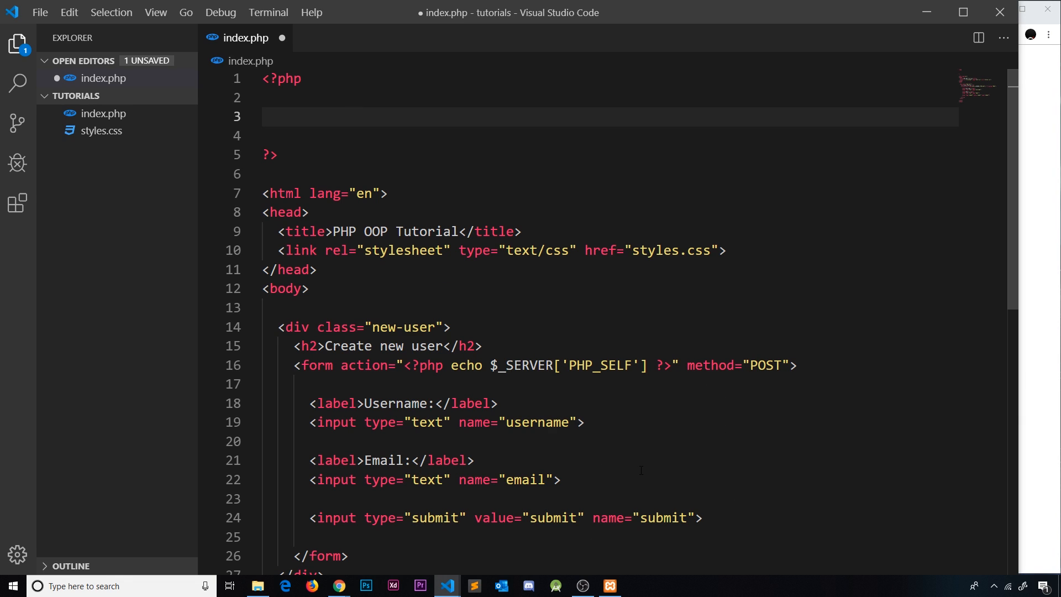
Write if(isset($_POST['submit'])) on the blank line of the top PHP block
{"action": "double_click", "coordinate": [668, 518]}
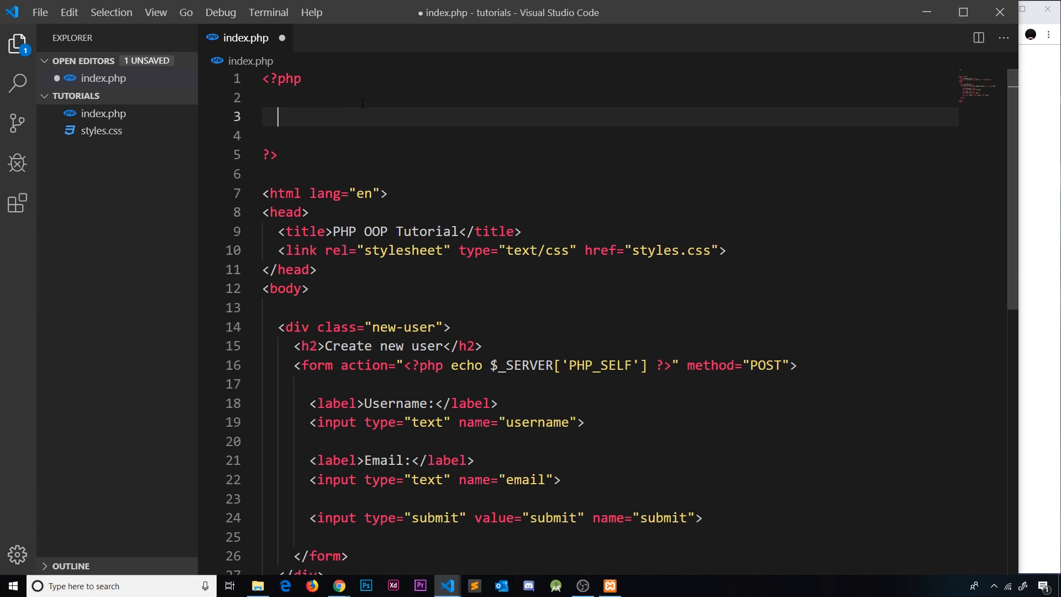
{"action": "type", "text": "if(iss"}
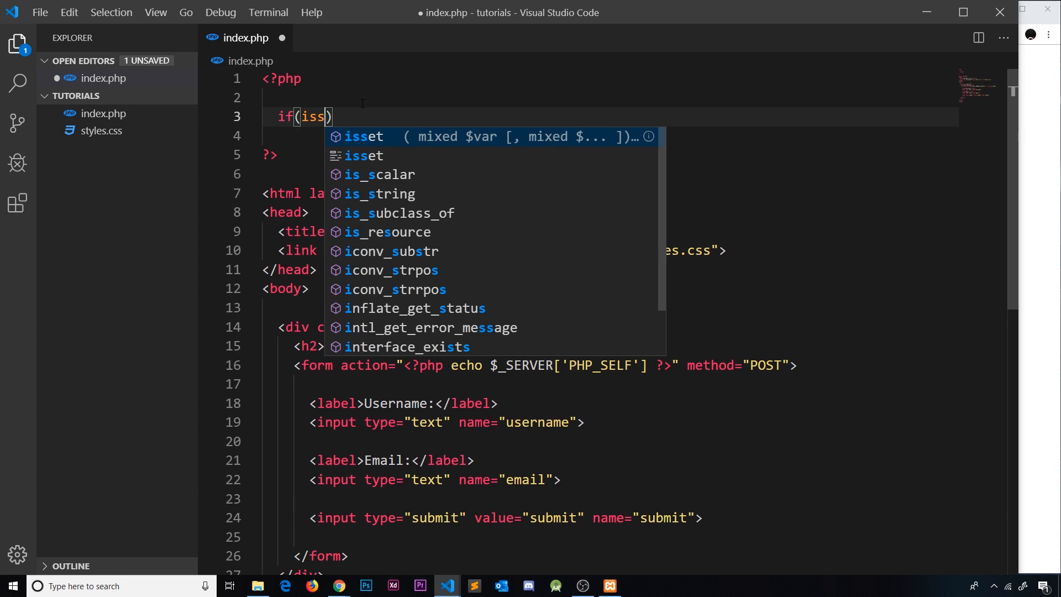
{"action": "key", "text": "Tab"}
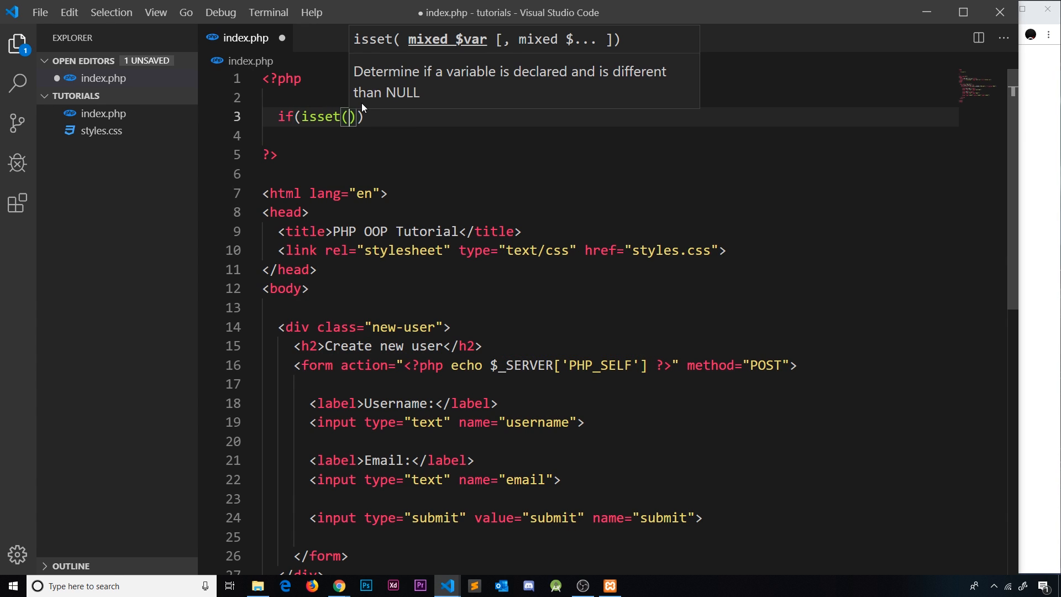
{"action": "type", "text": "$"}
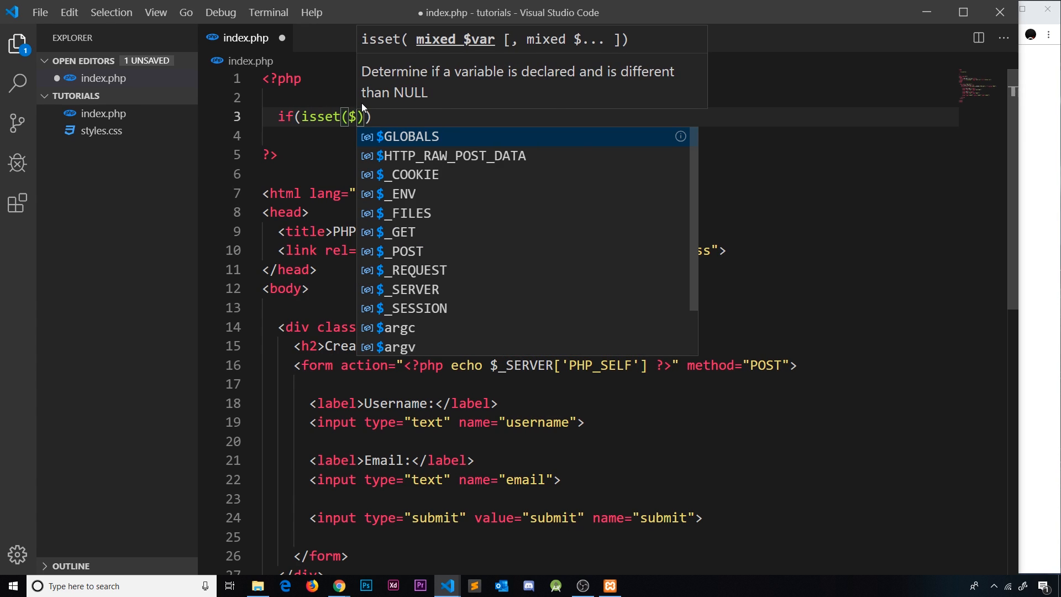
{"action": "type", "text": "_POST["}
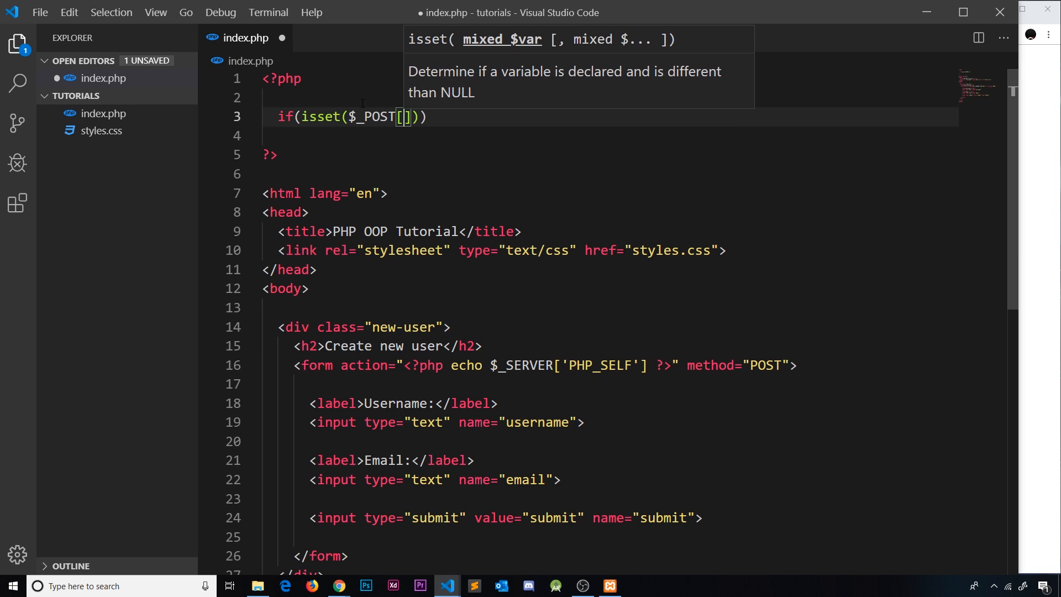
{"action": "type", "text": "'submit'"}
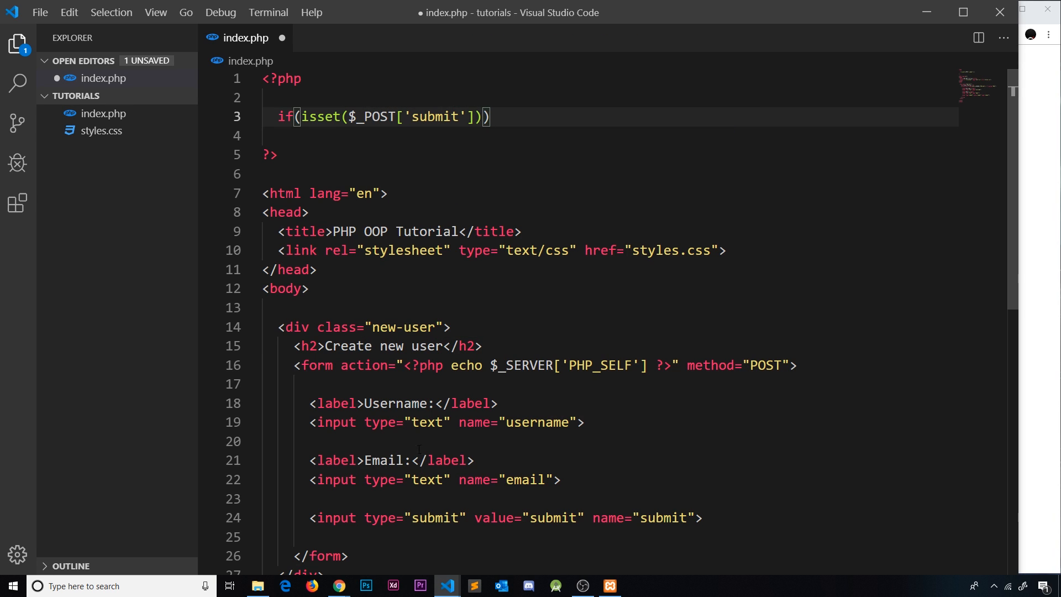
{"action": "double_click", "coordinate": [647, 517]}
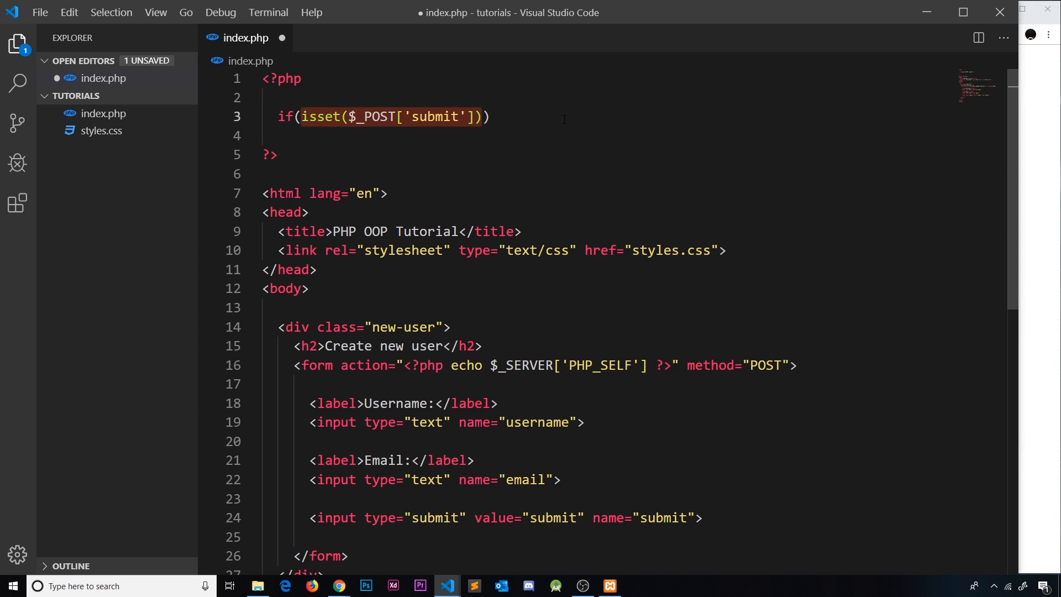
Open the if block's braces with a '// validate entries' comment inside
{"action": "type", "text": "{"}
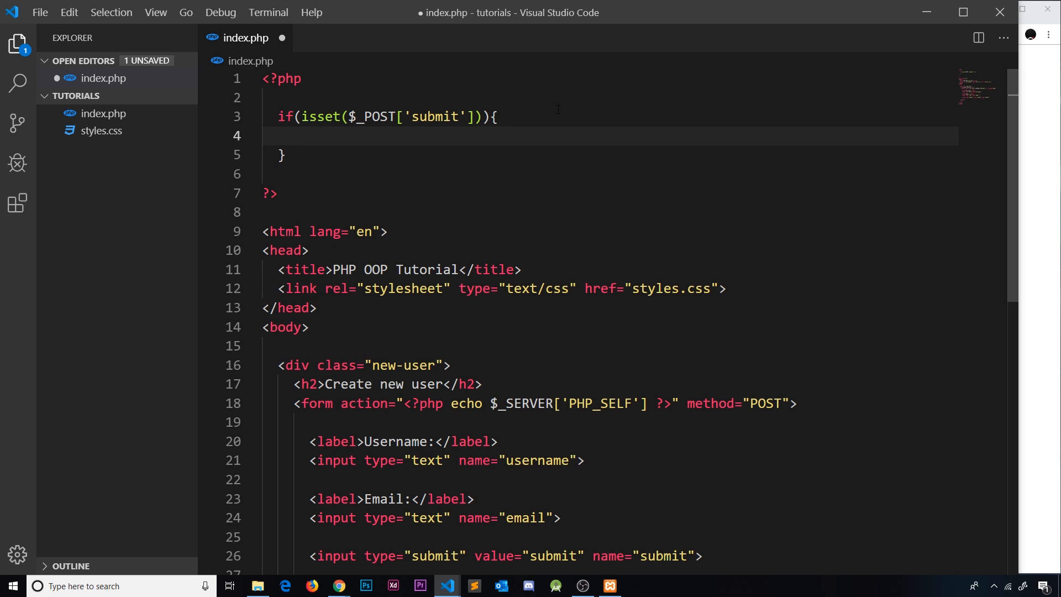
{"action": "scroll", "scroll_direction": "down", "scroll_amount": 3}
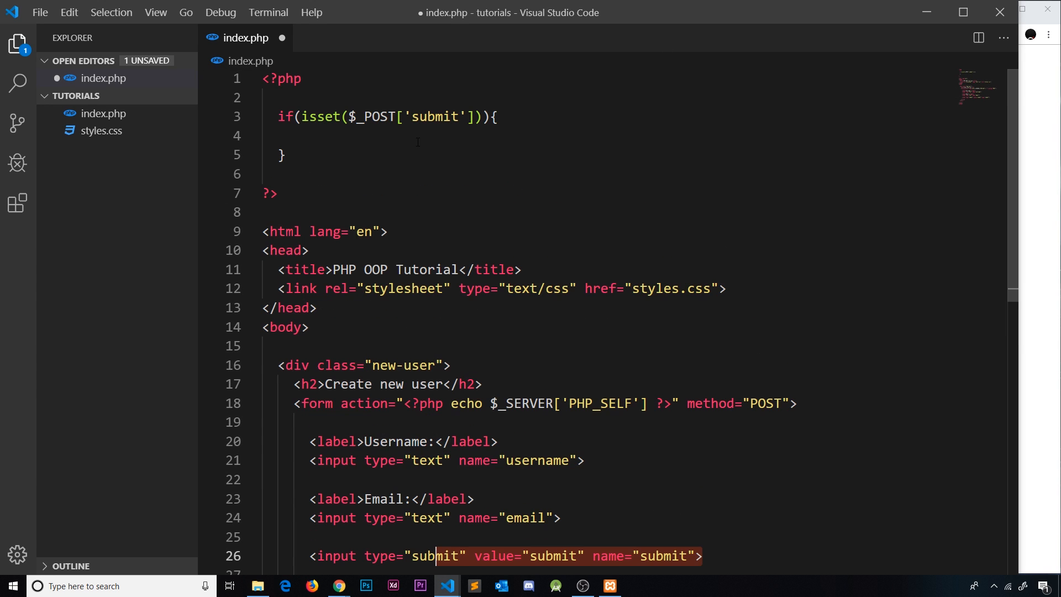
{"action": "type", "text": "//"}
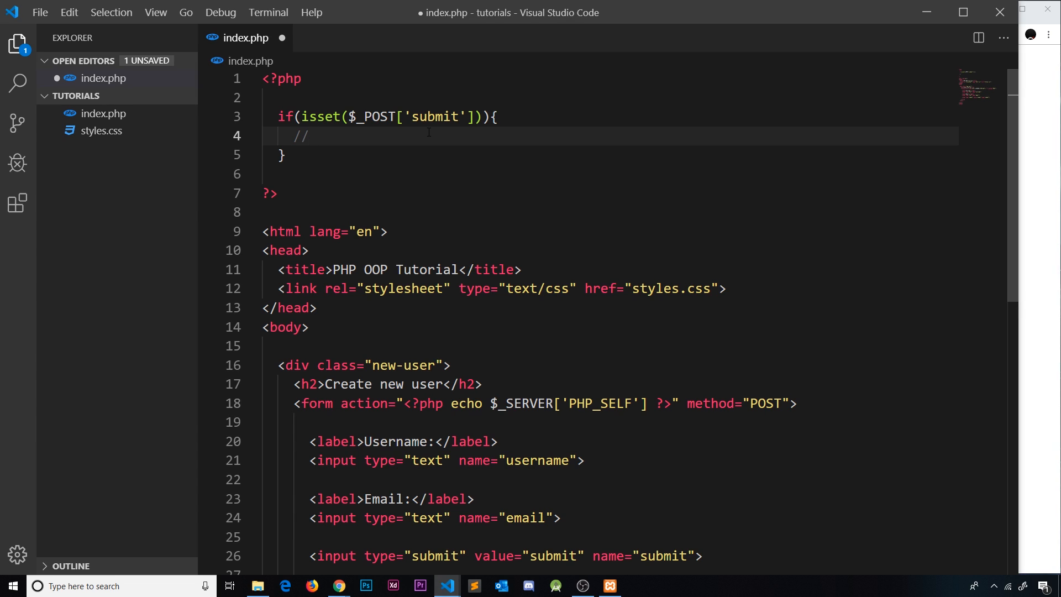
{"action": "type", "text": "validate ent"}
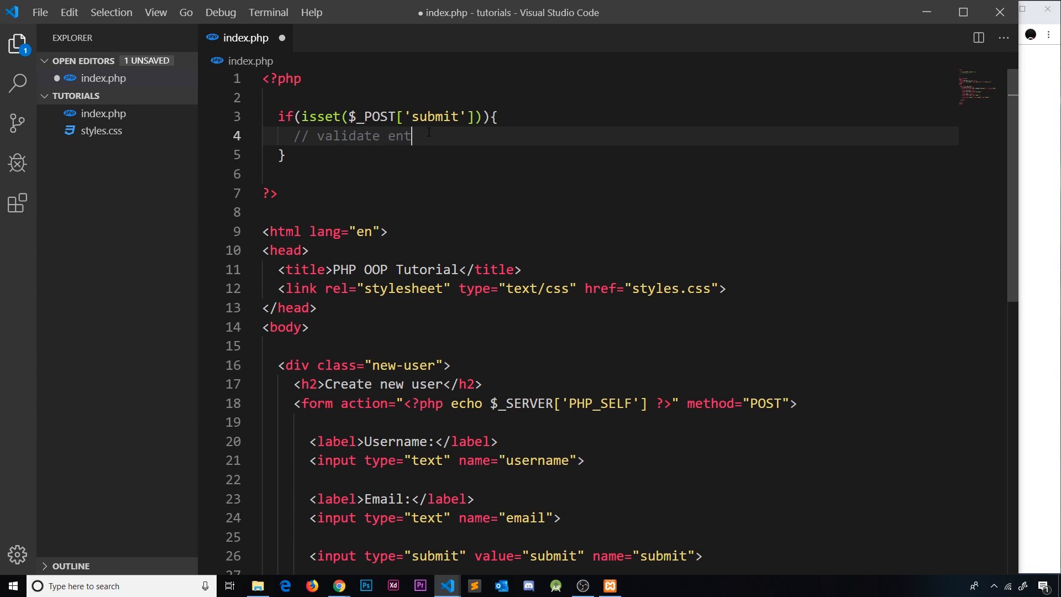
{"action": "key", "text": "Enter"}
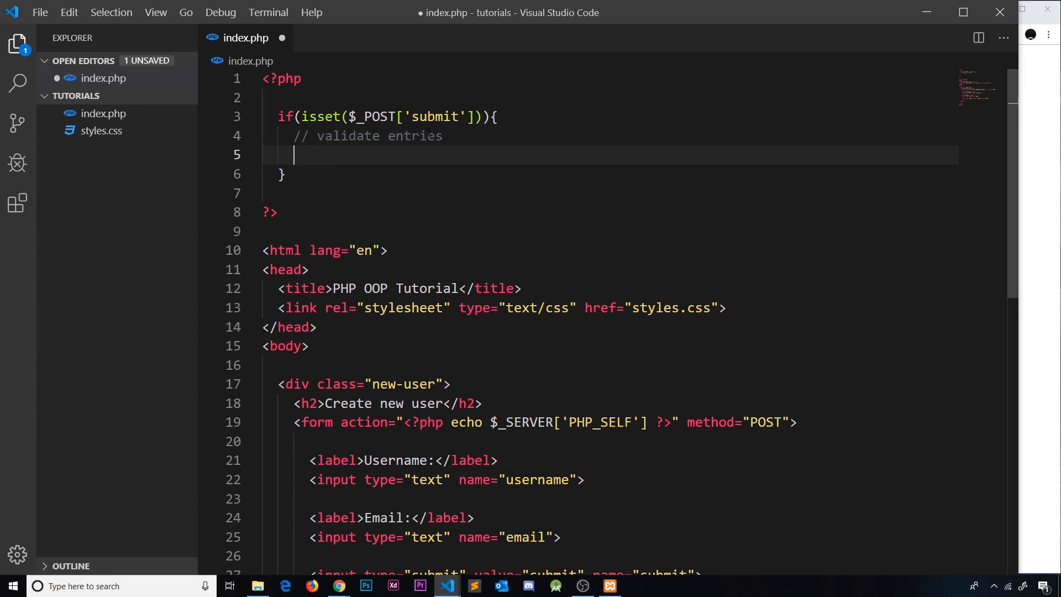
Add echo 'form submitted'; inside the check and save index.php
{"action": "type", "text": "echo '"}
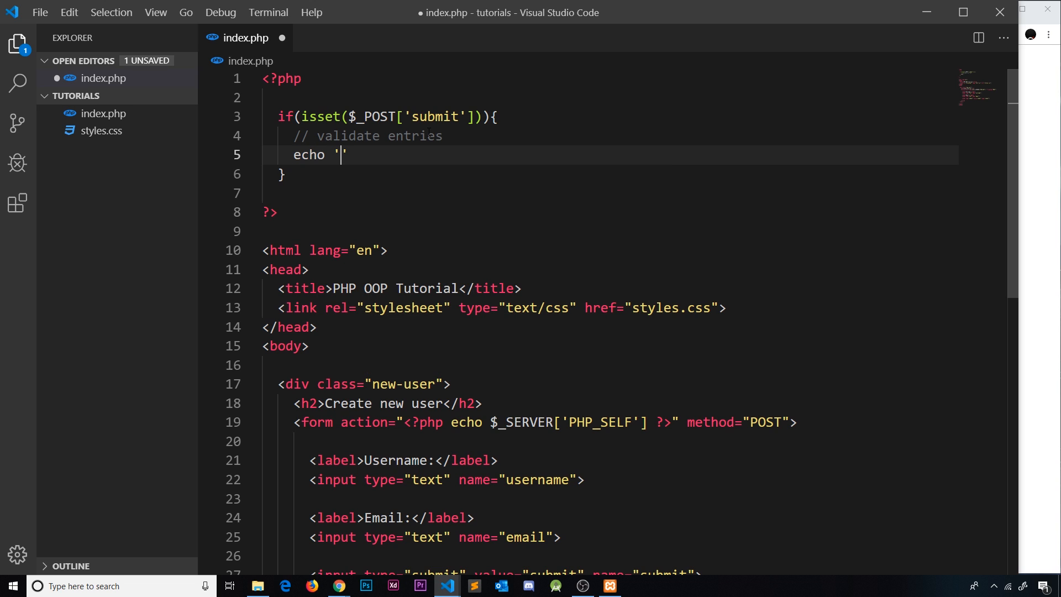
{"action": "type", "text": "form submitte"}
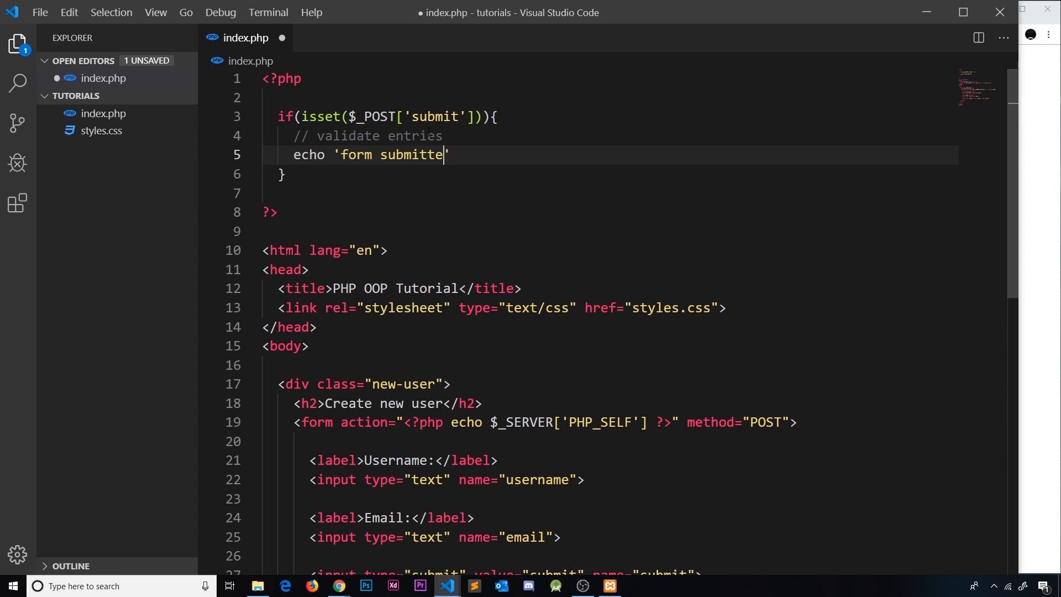
{"action": "type", "text": "d';"}
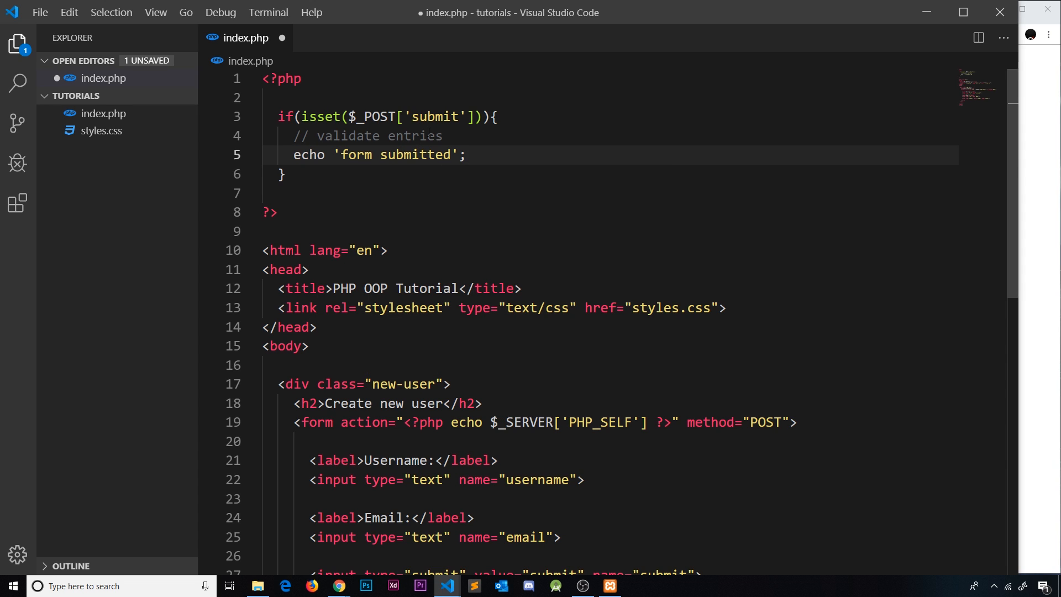
{"action": "key", "text": "ctrl+s"}
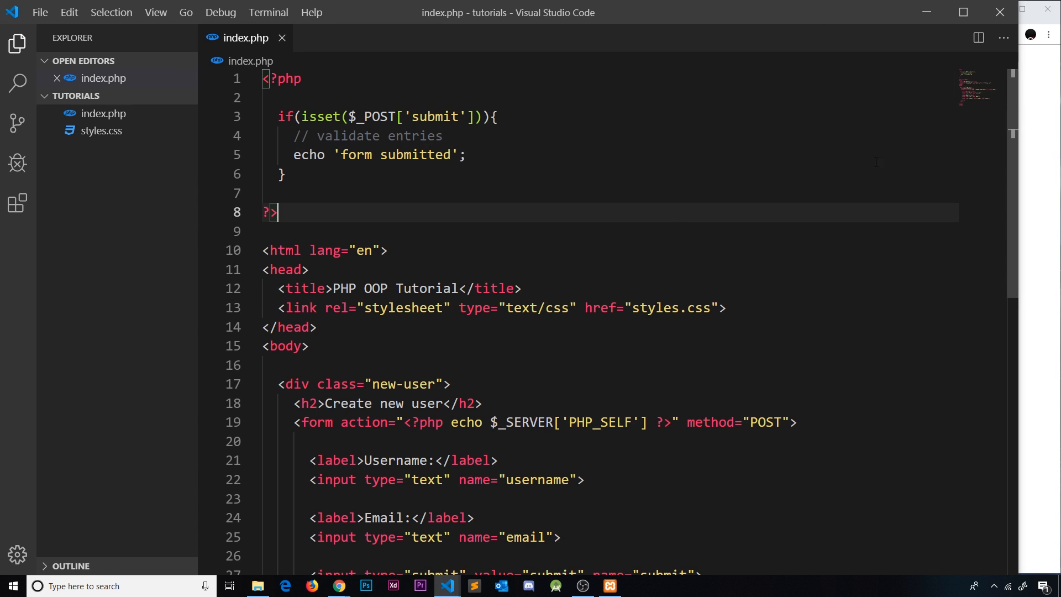
Submit the Create new user form, reload index.php, and submit again to see 'form submitted'
{"action": "left_click", "coordinate": [338, 592]}
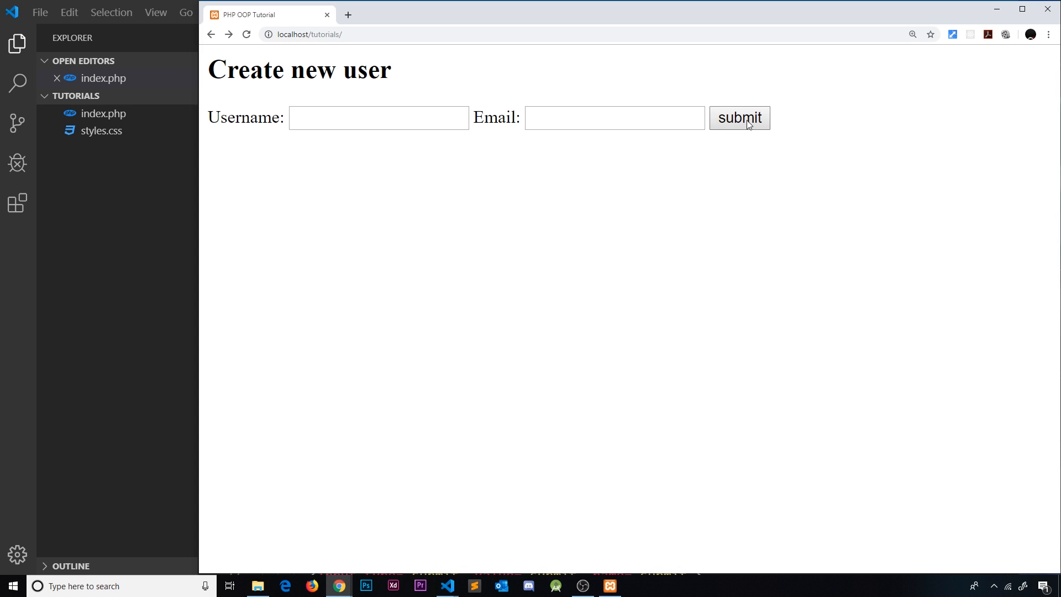
{"action": "left_click", "coordinate": [740, 118]}
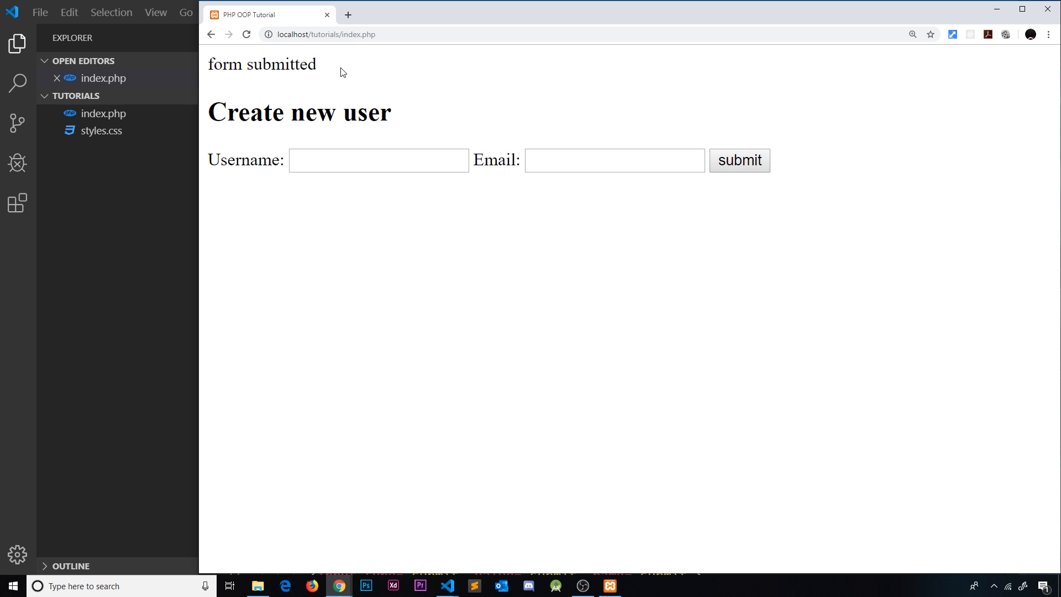
{"action": "mouse_move", "coordinate": [590, 319]}
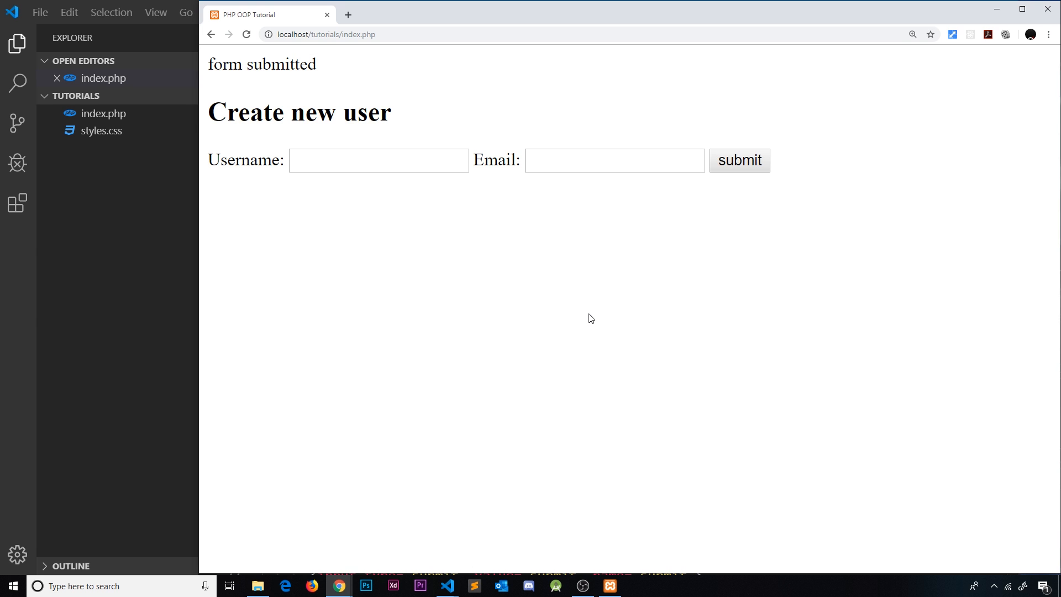
{"action": "left_click", "coordinate": [433, 34]}
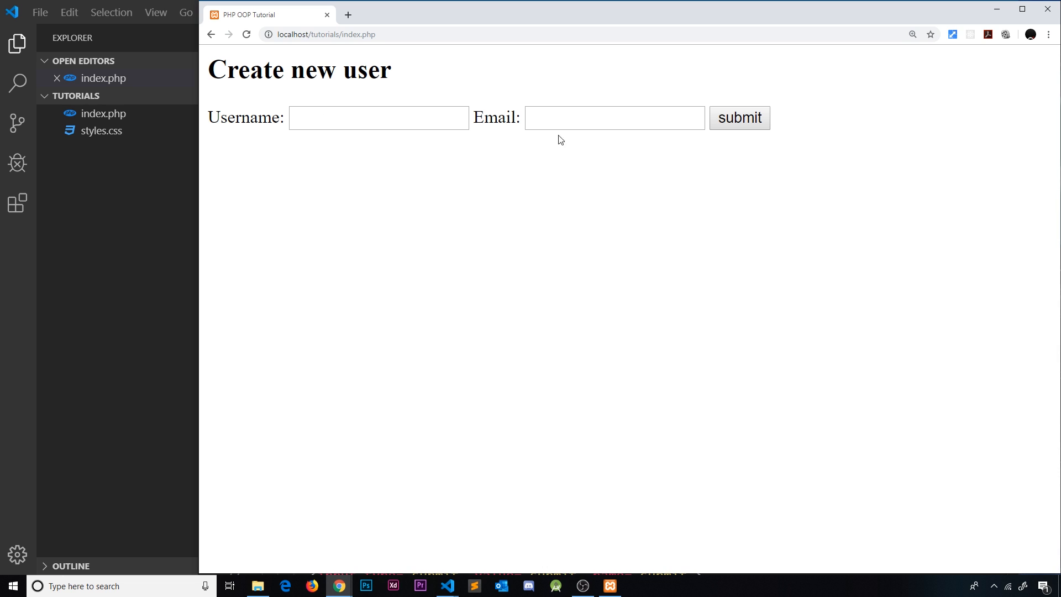
{"action": "mouse_move", "coordinate": [553, 164]}
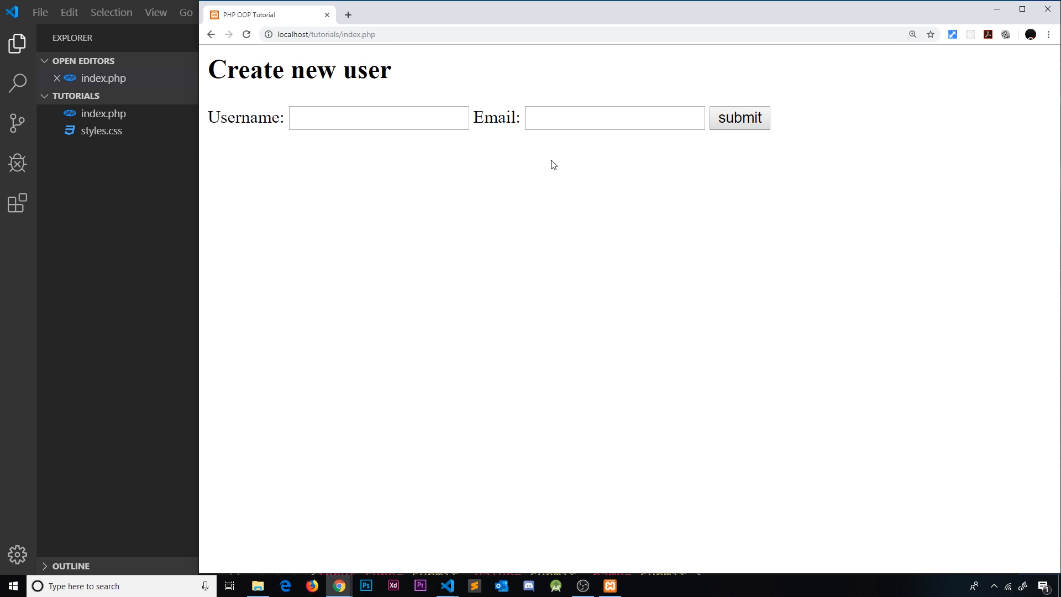
{"action": "left_click", "coordinate": [740, 118]}
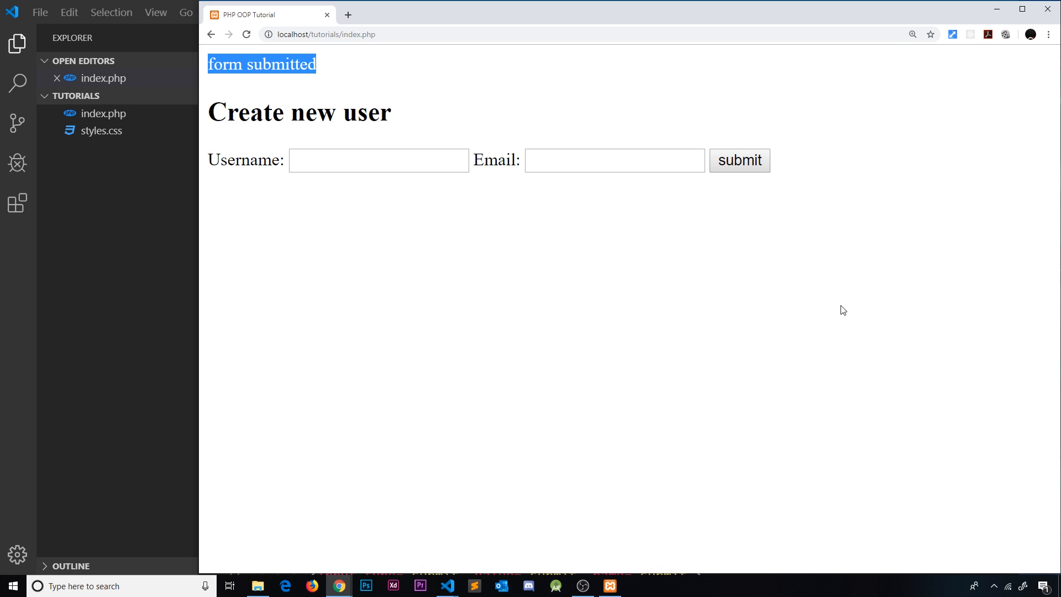
{"action": "mouse_move", "coordinate": [451, 292]}
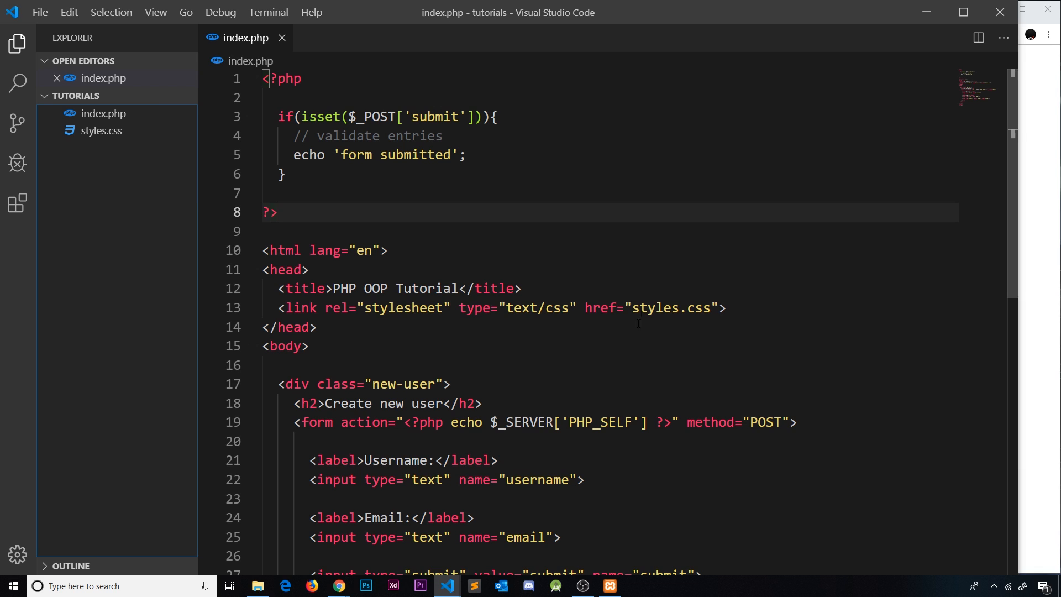
Review styles.css and add padding: 6px 16px; to the submit button rule, then save
{"action": "left_click", "coordinate": [102, 130]}
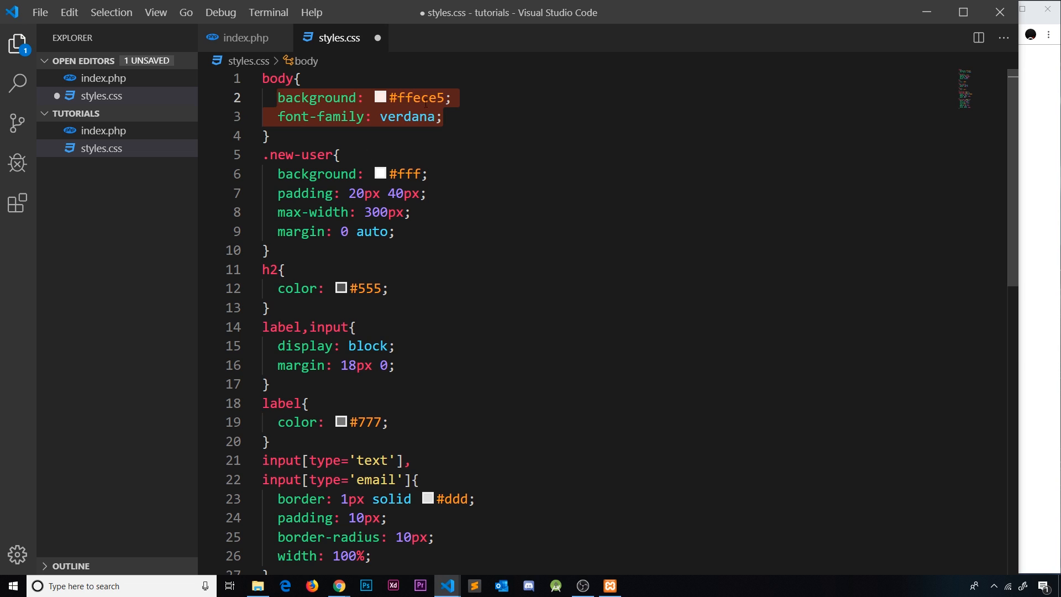
{"action": "left_click", "coordinate": [427, 193]}
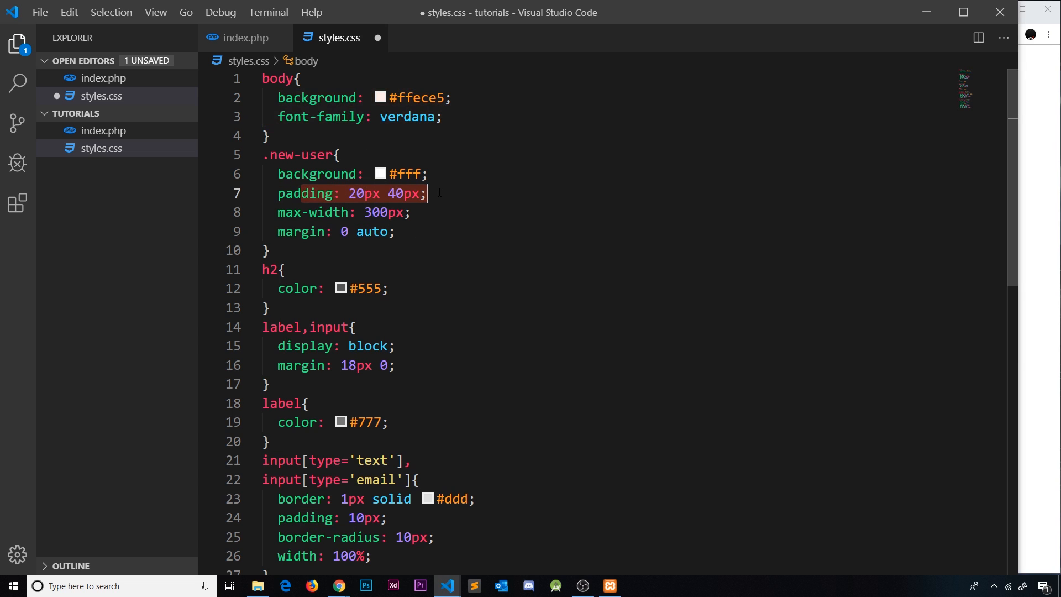
{"action": "scroll", "scroll_direction": "down", "scroll_amount": 3}
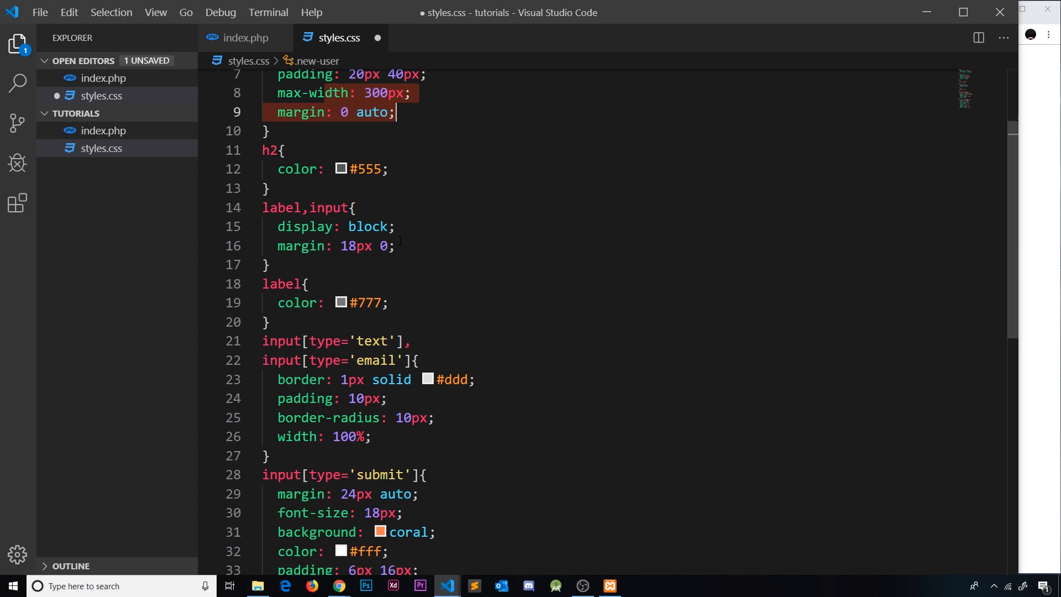
{"action": "scroll", "scroll_direction": "down", "scroll_amount": 3}
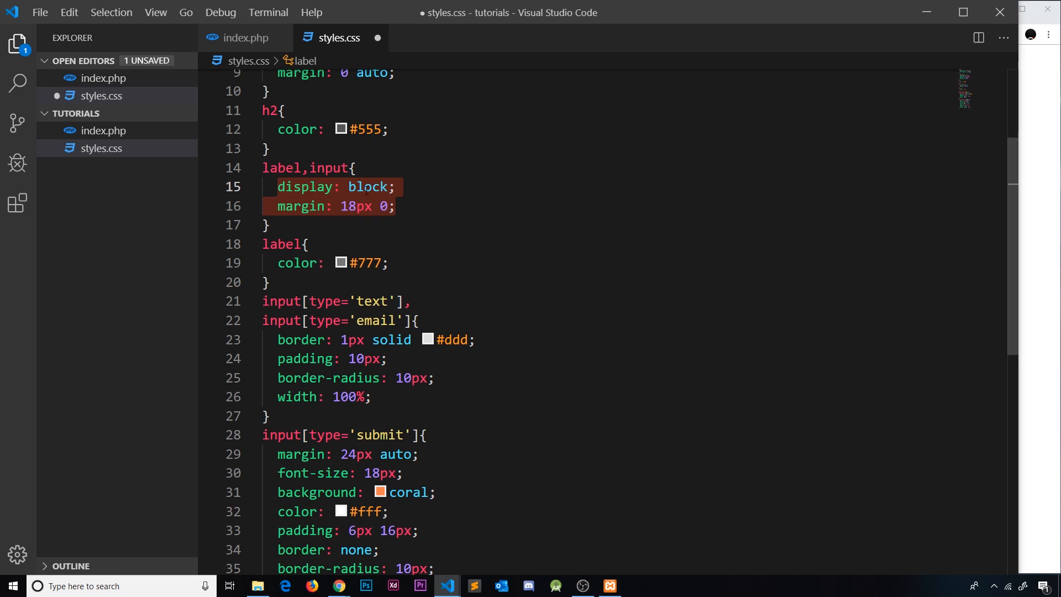
{"action": "mouse_move", "coordinate": [500, 268]}
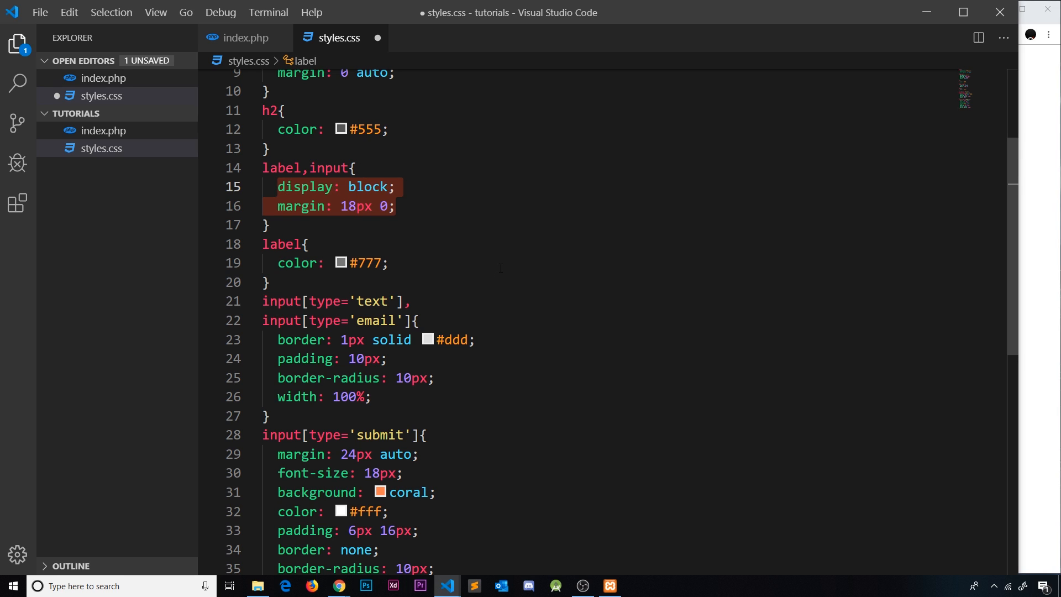
{"action": "scroll", "scroll_direction": "down", "scroll_amount": 3}
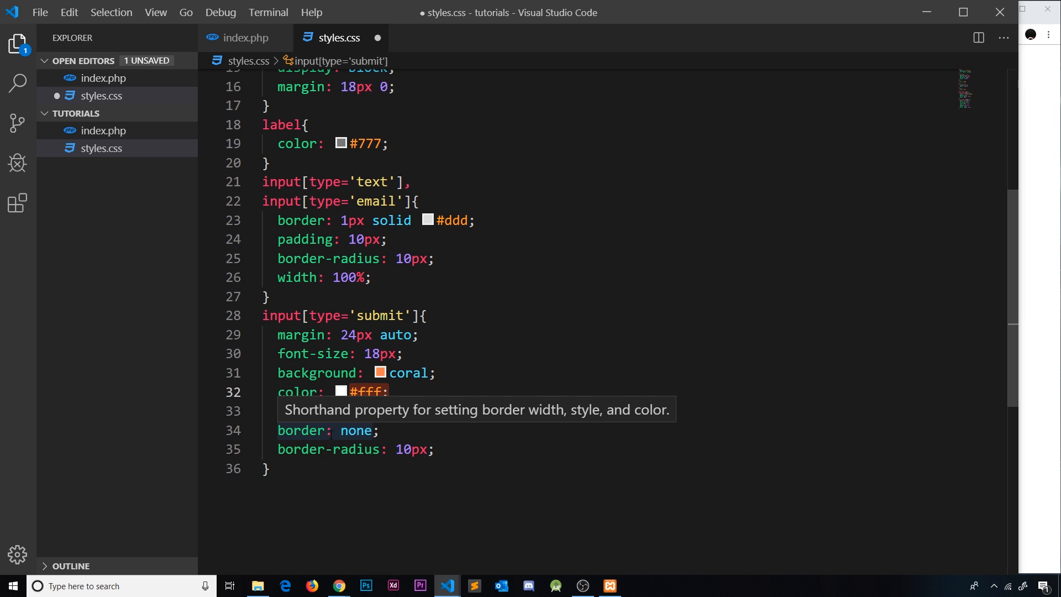
{"action": "type", "text": "padding: 6px 16px;"}
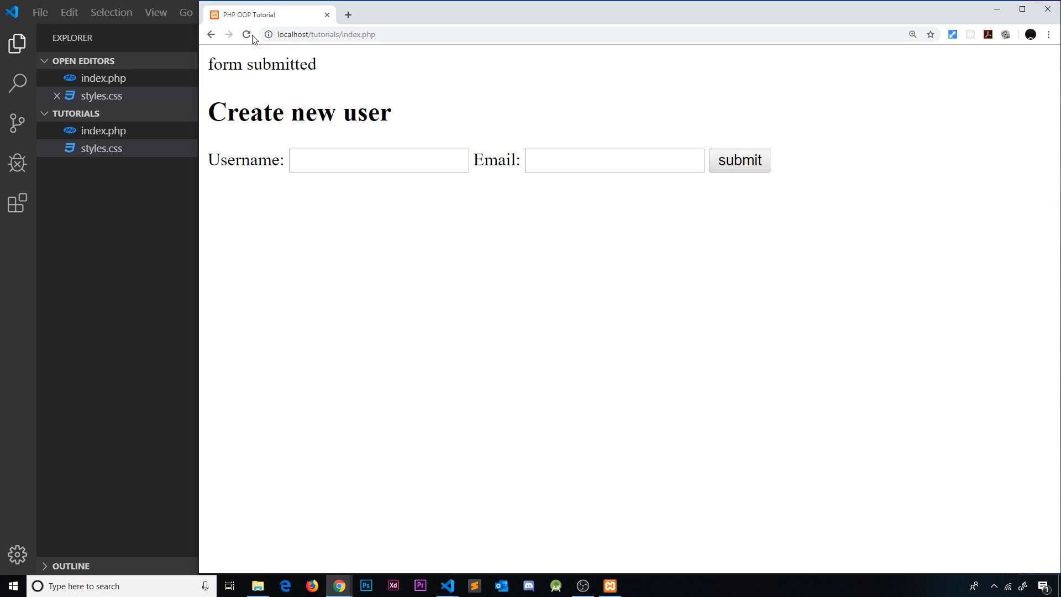
Reload the page twice, confirming form resubmission, so the pale-peach styling appears
{"action": "left_click", "coordinate": [247, 35]}
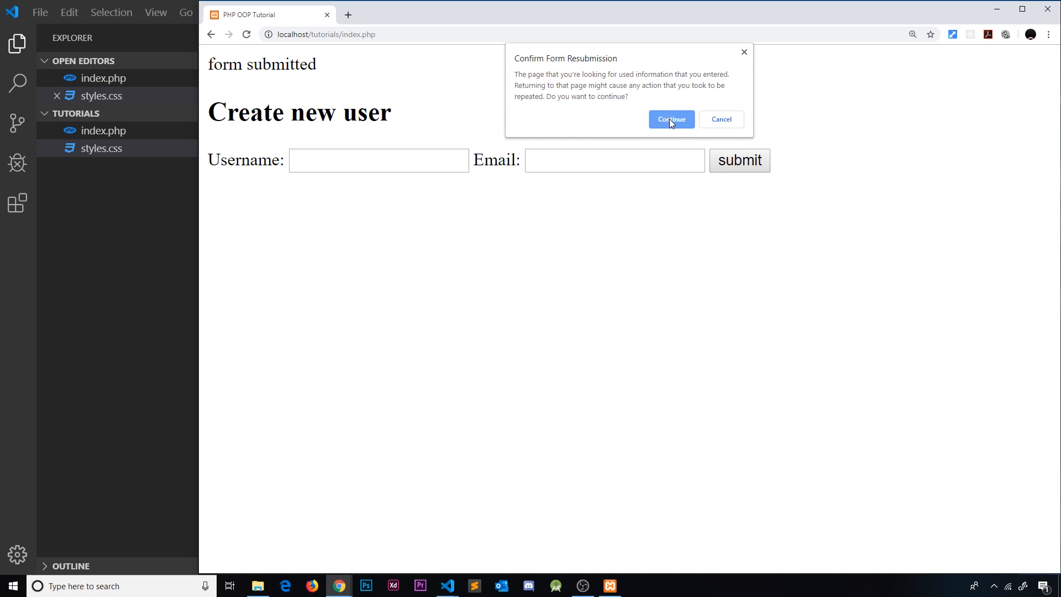
{"action": "left_click", "coordinate": [671, 119]}
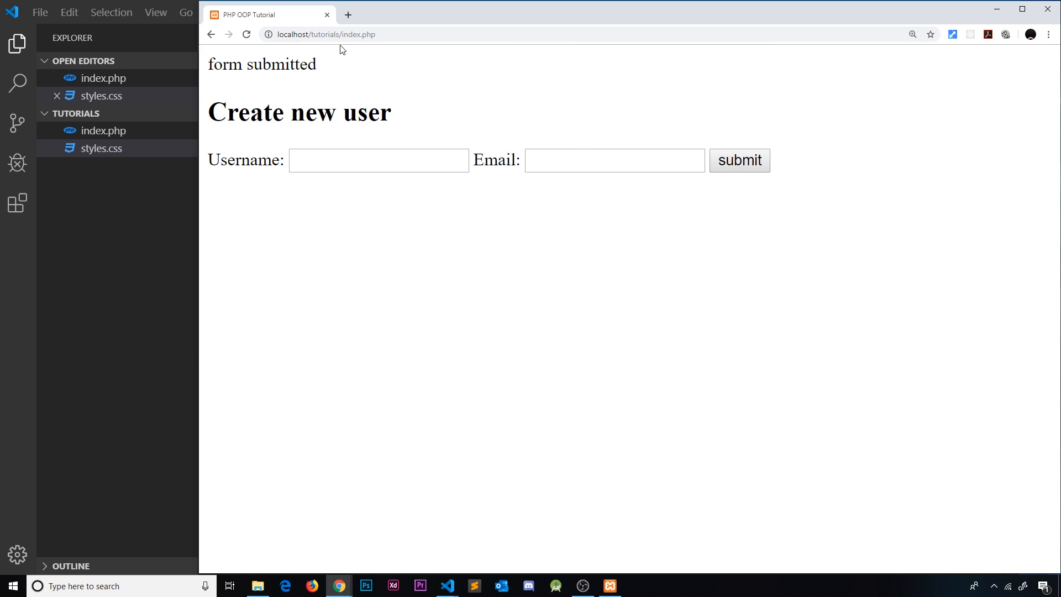
{"action": "left_click", "coordinate": [247, 34]}
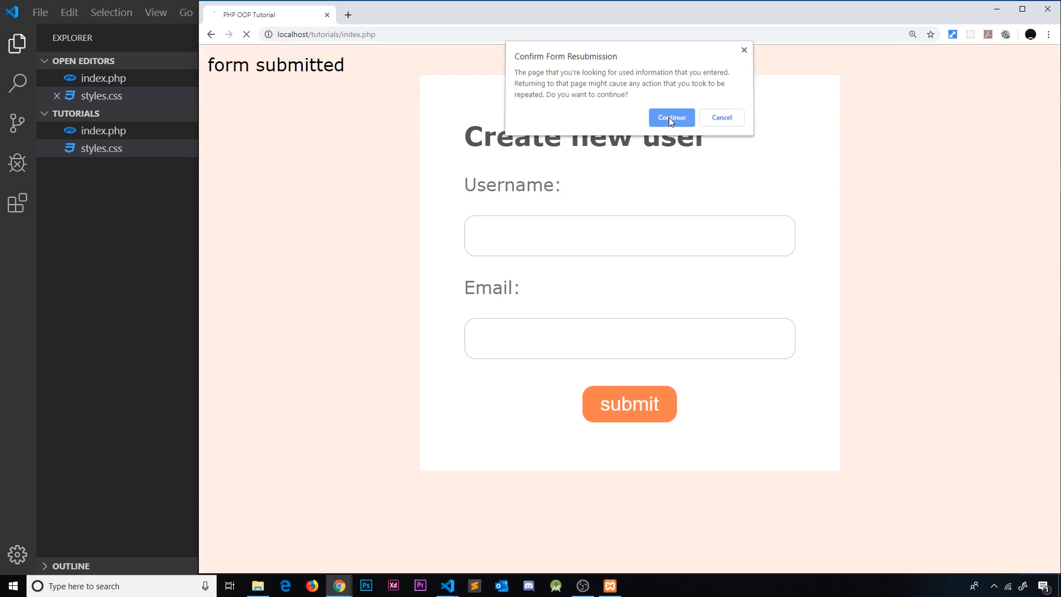
{"action": "left_click", "coordinate": [671, 117]}
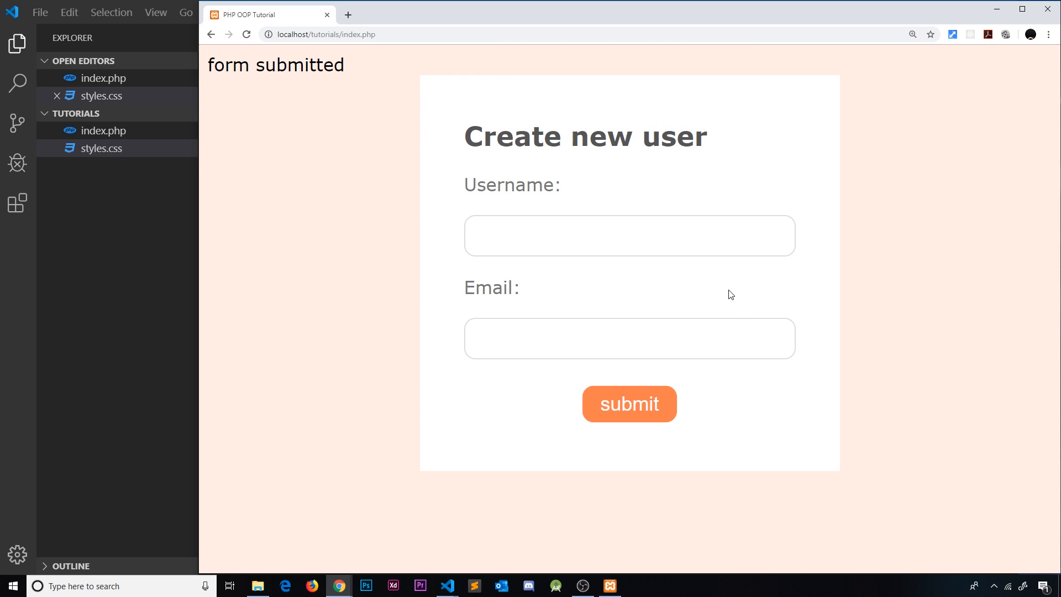
{"action": "mouse_move", "coordinate": [744, 290]}
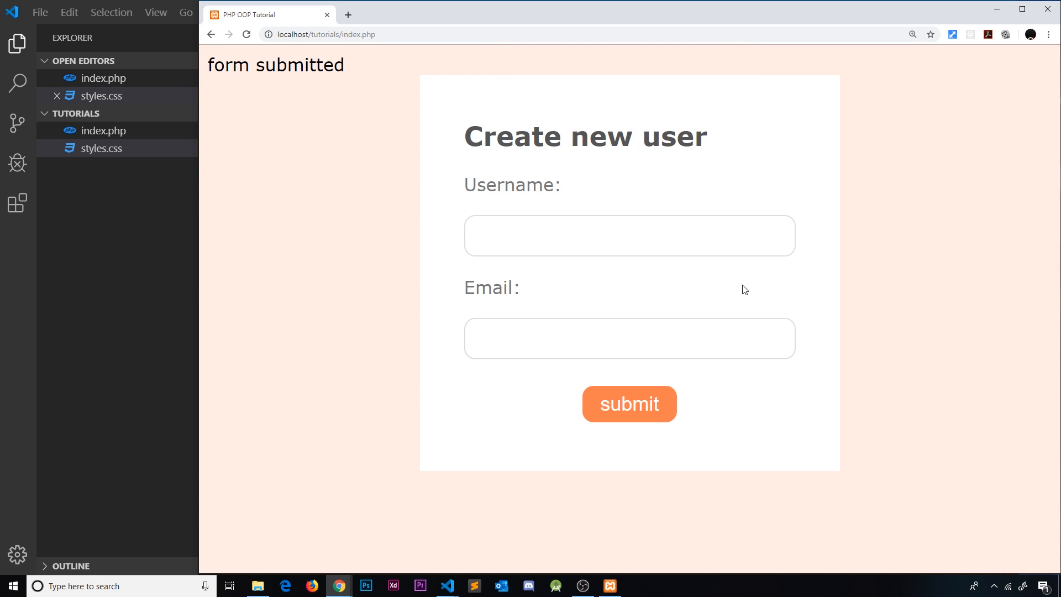
Enter 'vbcvbc' in the Email field and submit the styled form to see 'form submitted'
{"action": "left_click", "coordinate": [629, 338]}
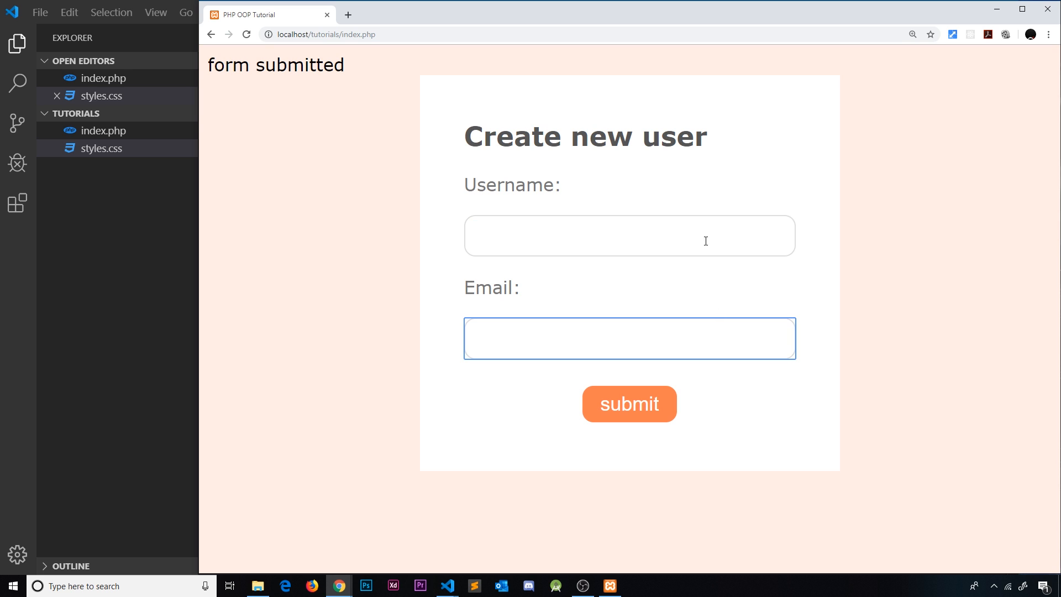
{"action": "type", "text": "vbcvbc"}
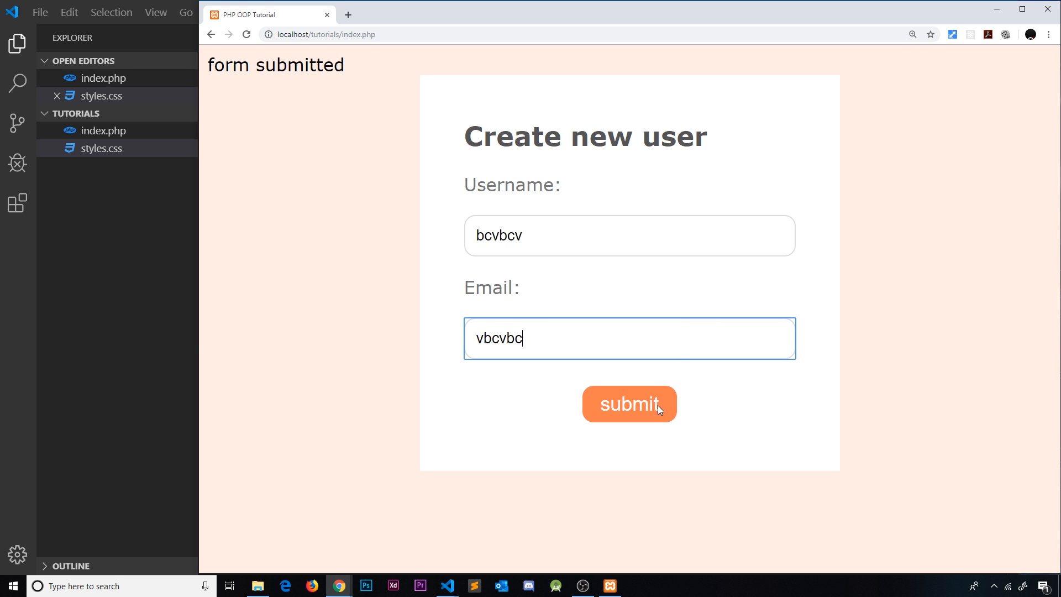
{"action": "left_click", "coordinate": [628, 404]}
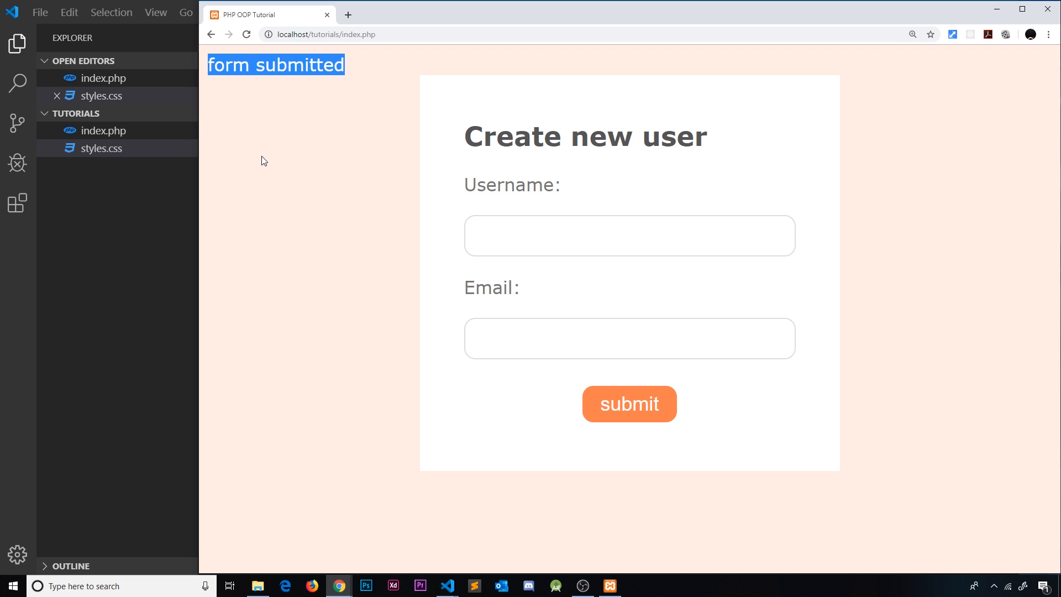
{"action": "mouse_move", "coordinate": [276, 147]}
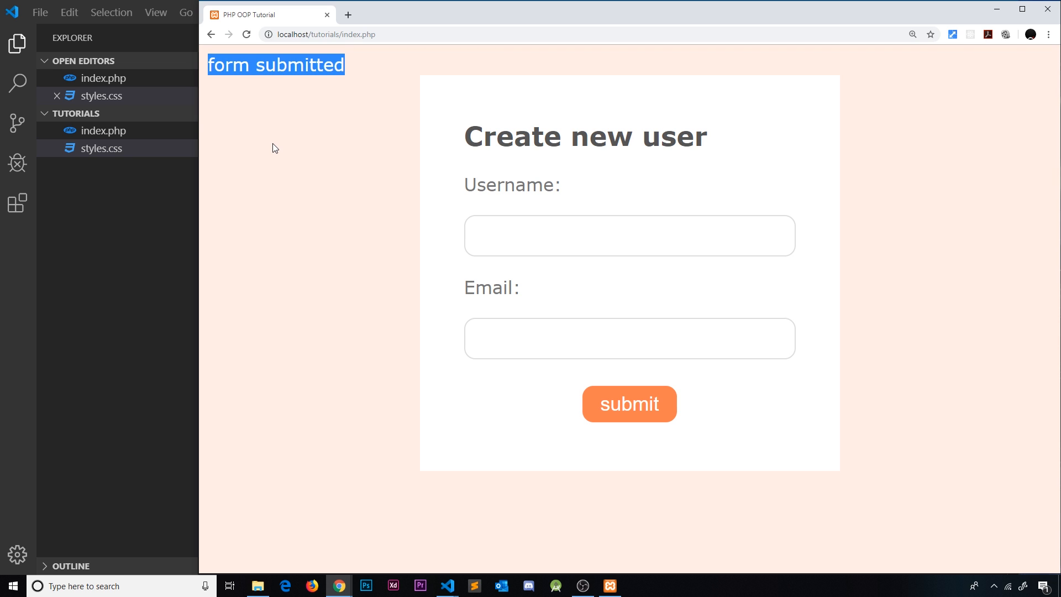